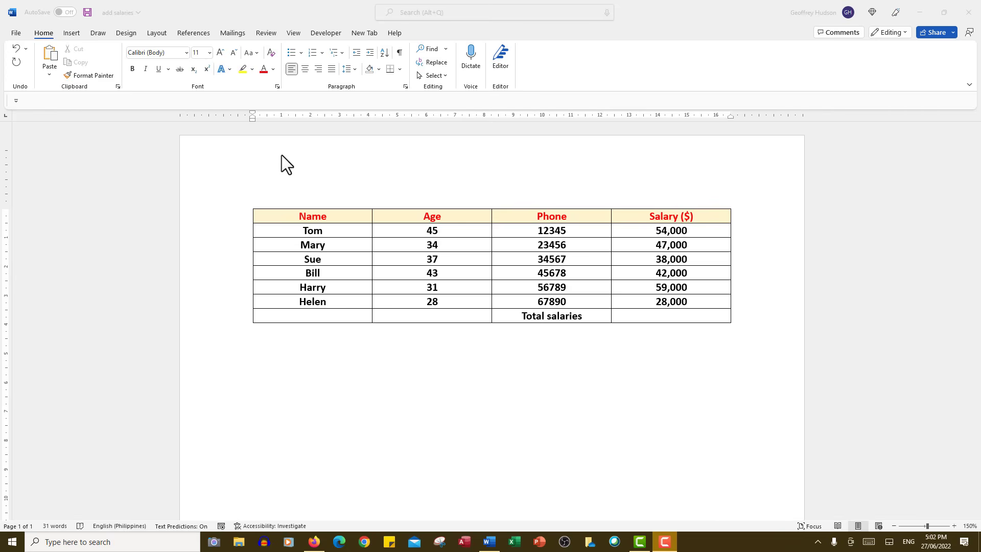
pyautogui.moveTo(514, 271)
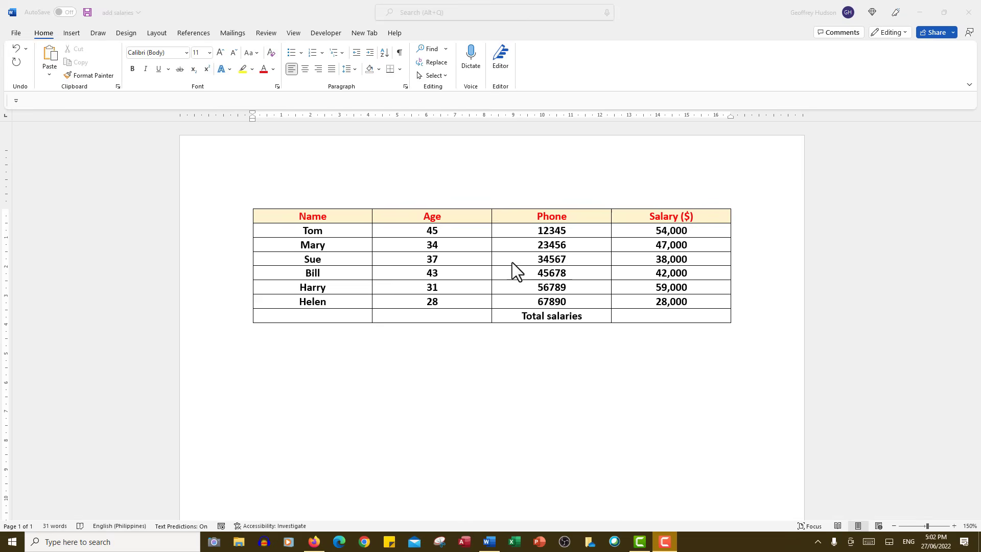
pyautogui.moveTo(677, 323)
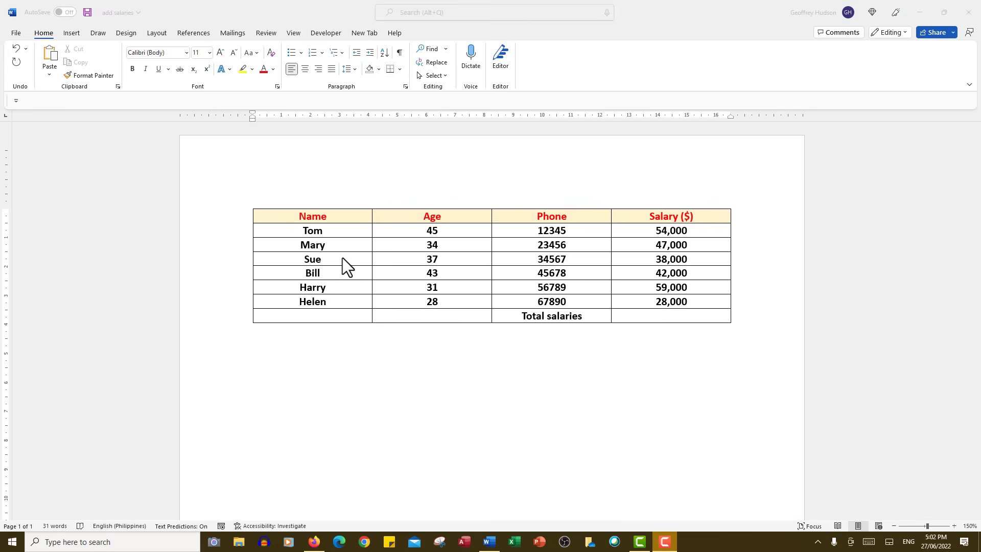
# Step: Place the cursor in the Sue cell of the staff table
pyautogui.click(312, 258)
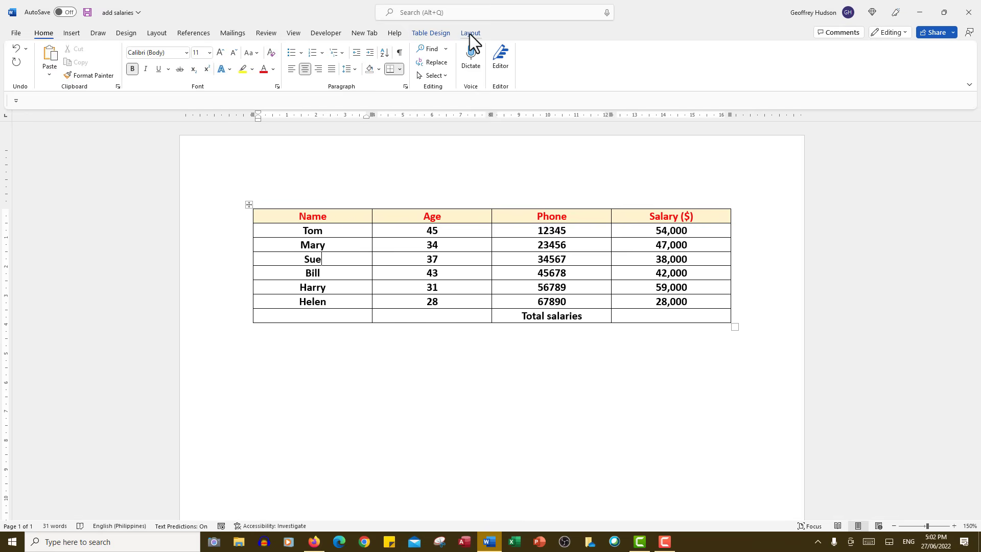
# Step: Switch the ribbon to the table Layout tools for the staff table
pyautogui.click(470, 33)
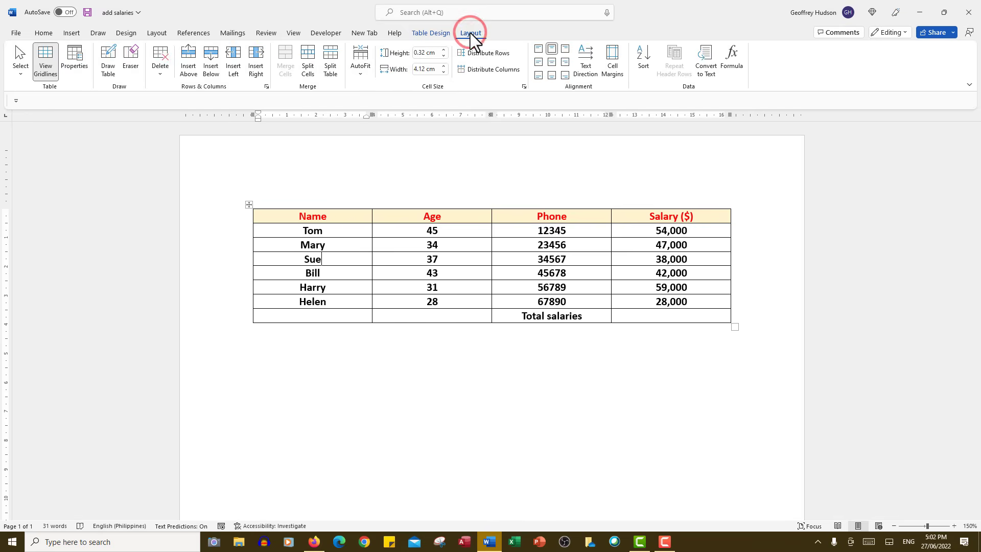
pyautogui.moveTo(674, 60)
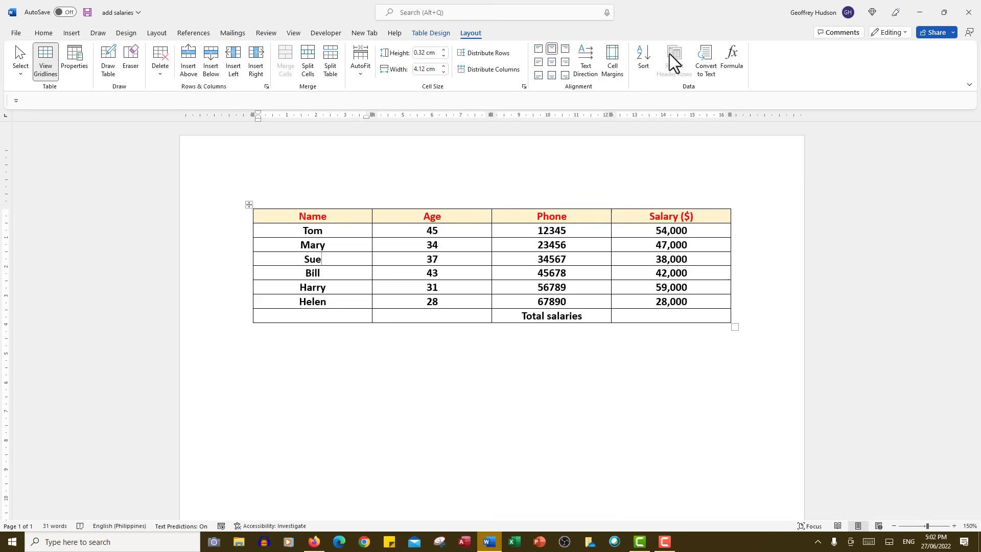
pyautogui.moveTo(731, 57)
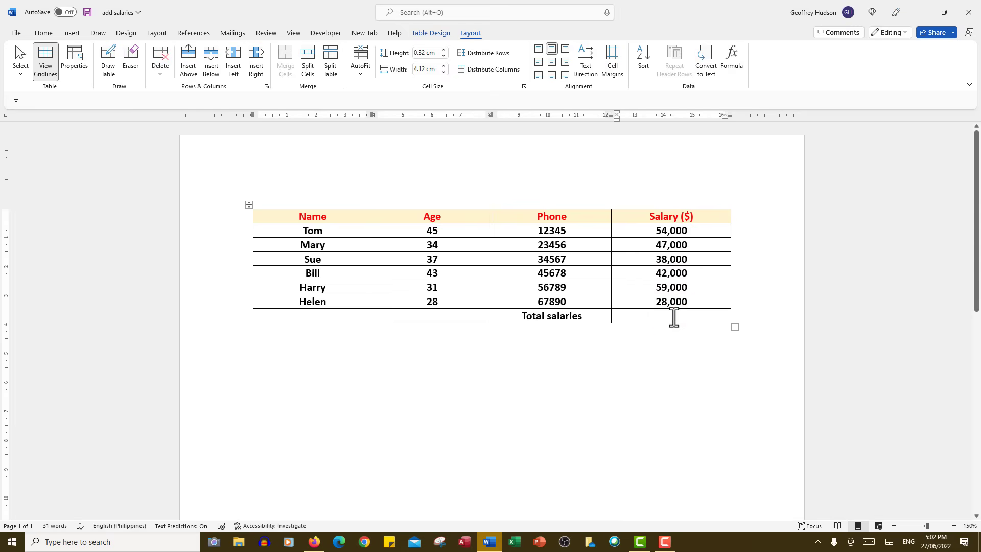
pyautogui.moveTo(746, 73)
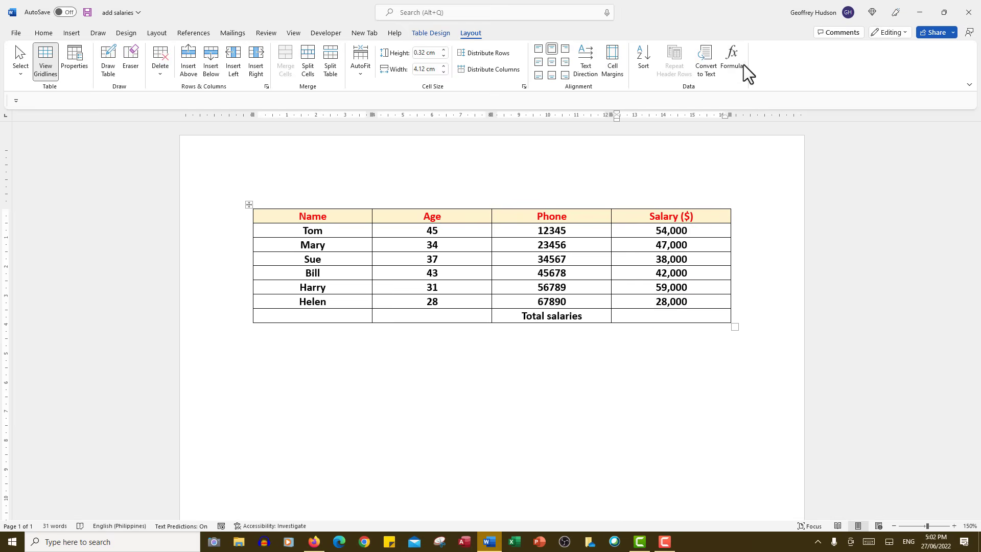
# Step: Apply the =SUM(ABOVE) formula in the Total salaries cell, producing 268,000
pyautogui.click(732, 60)
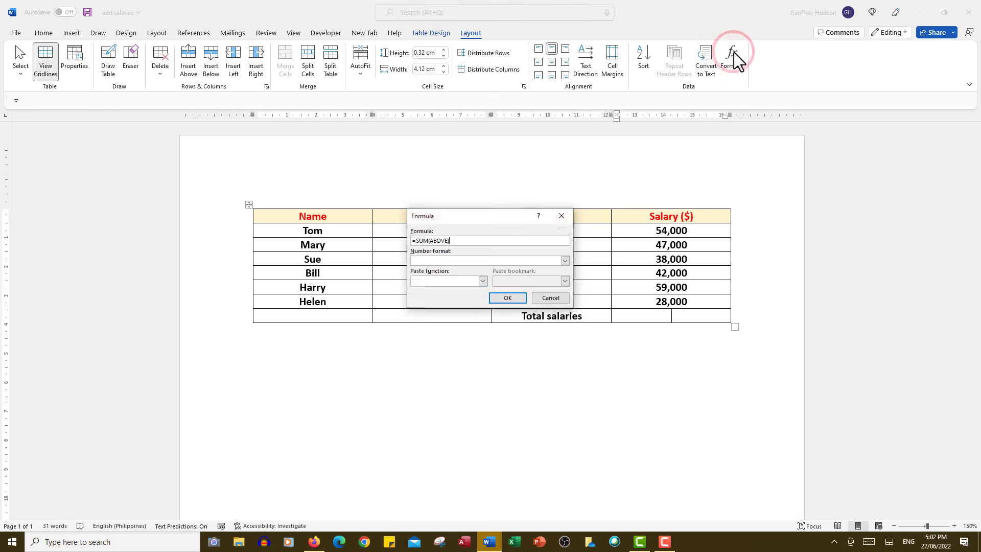
pyautogui.moveTo(429, 257)
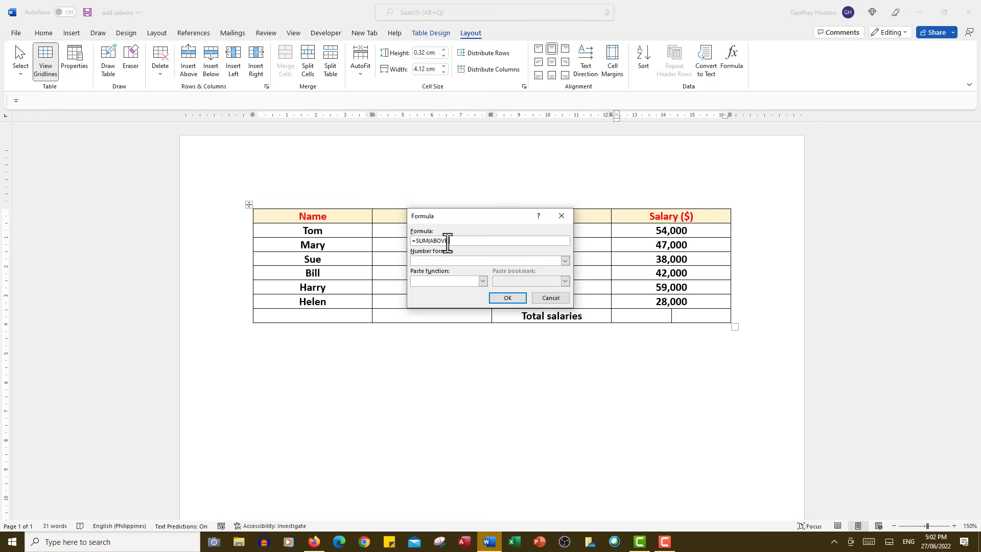
pyautogui.moveTo(520, 326)
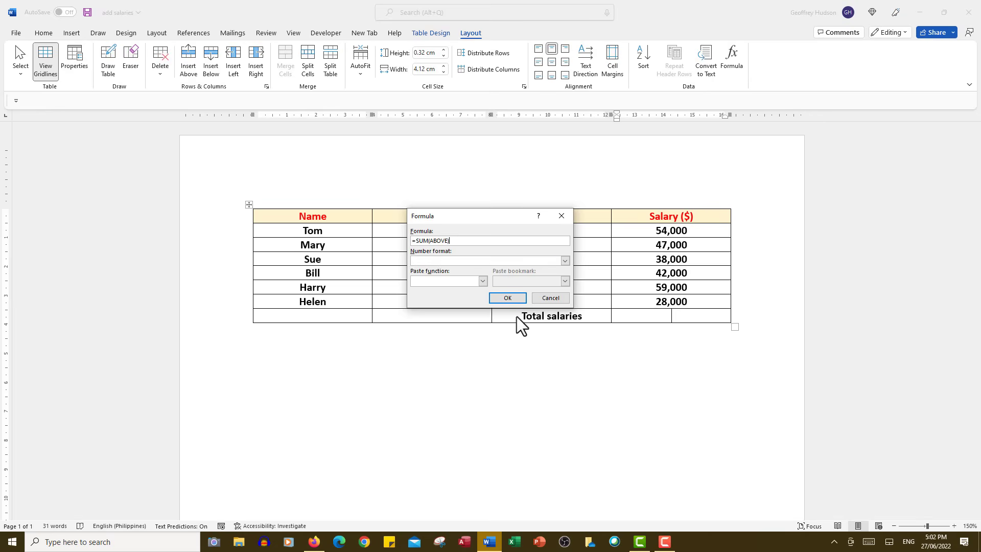
pyautogui.click(507, 298)
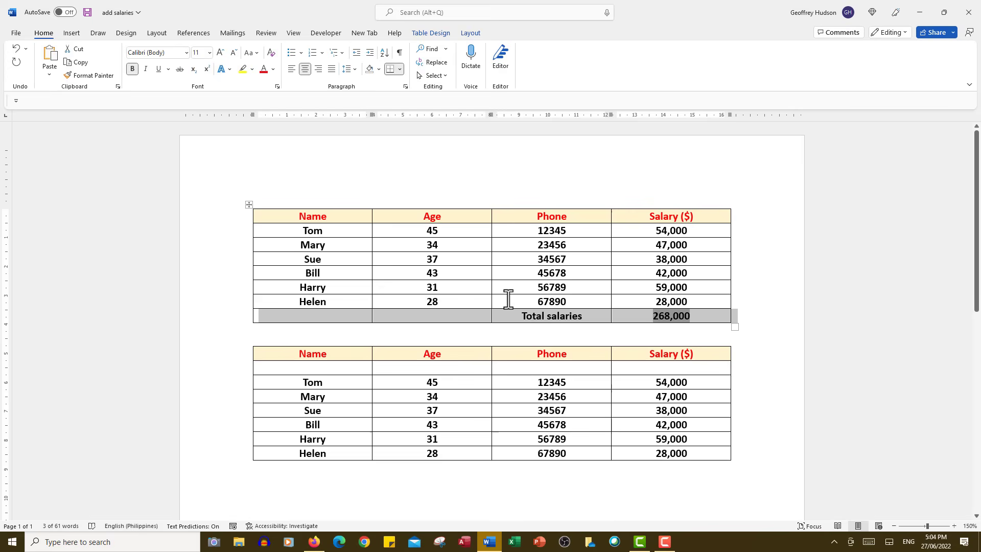
pyautogui.moveTo(674, 368)
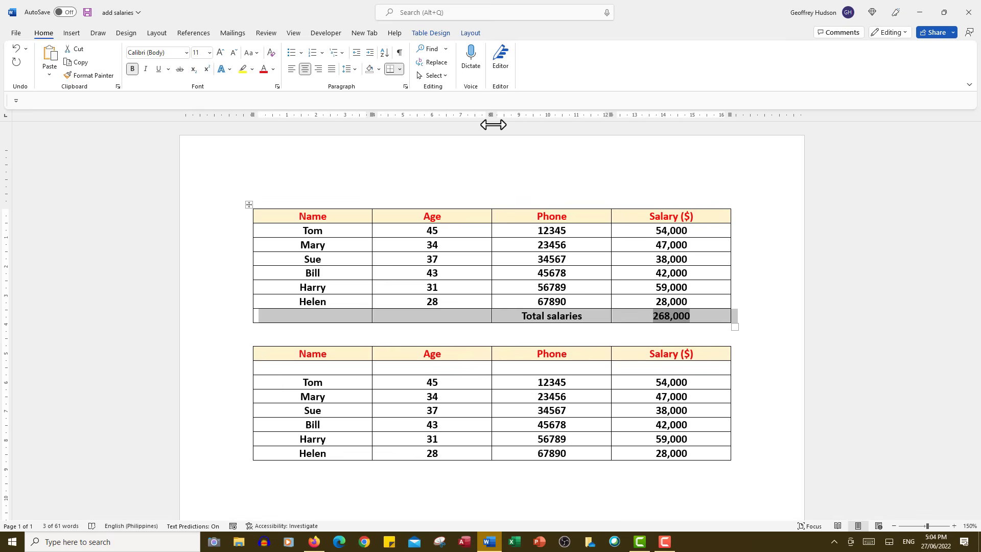
# Step: Bring up the table Layout tools for the second table's blank Salary ($) row
pyautogui.click(471, 33)
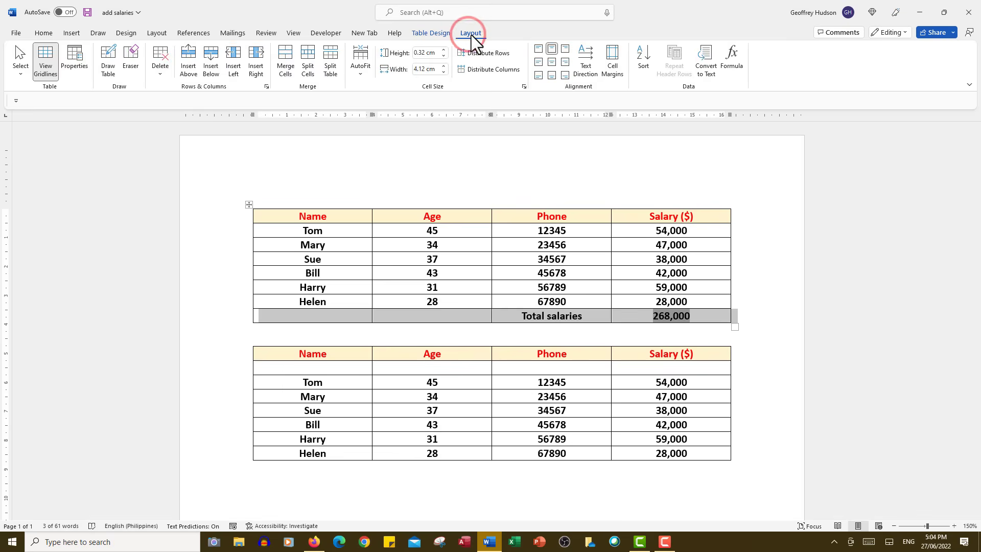
pyautogui.moveTo(733, 59)
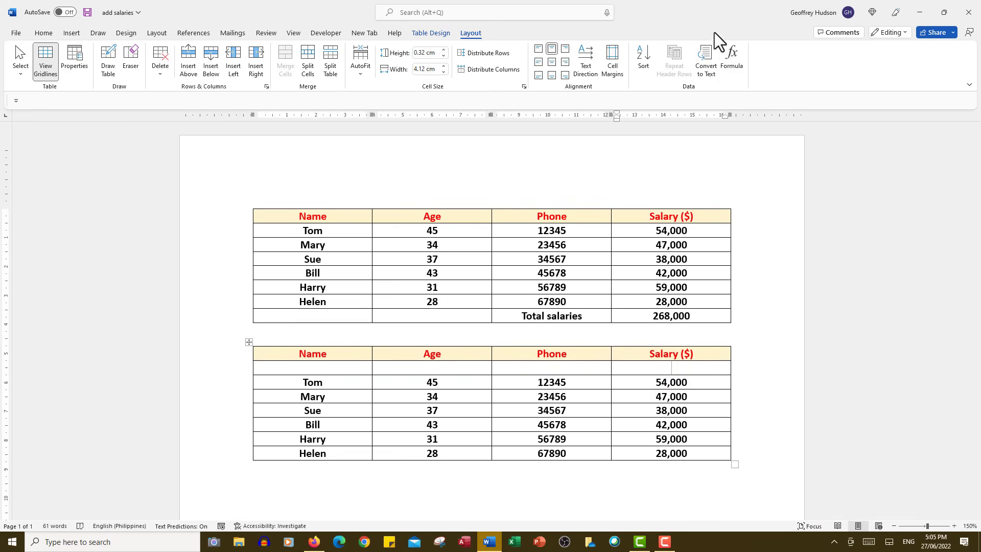
# Step: Enter =SUM(BELOW) in the second table's blank Salary cell, showing 268,000
pyautogui.click(731, 60)
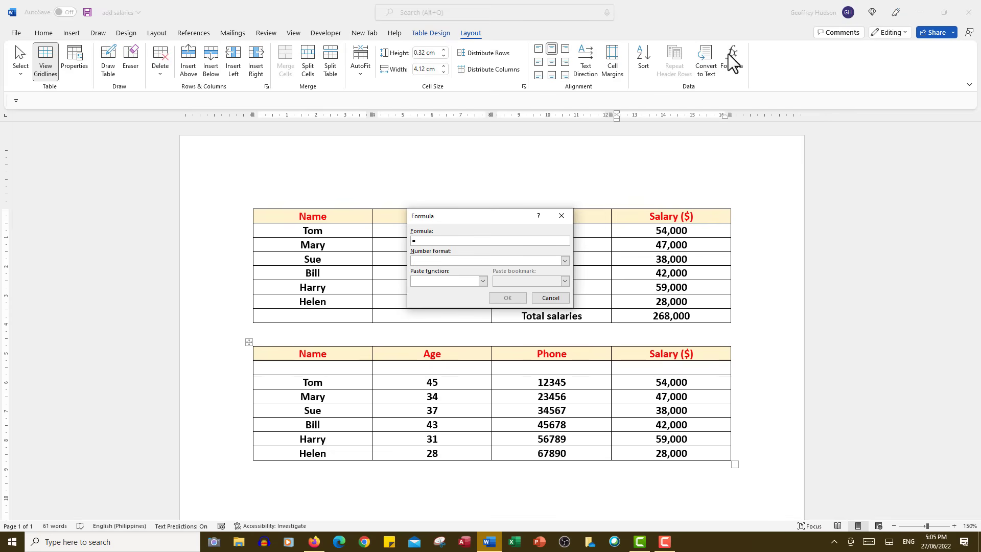
pyautogui.write('sum')
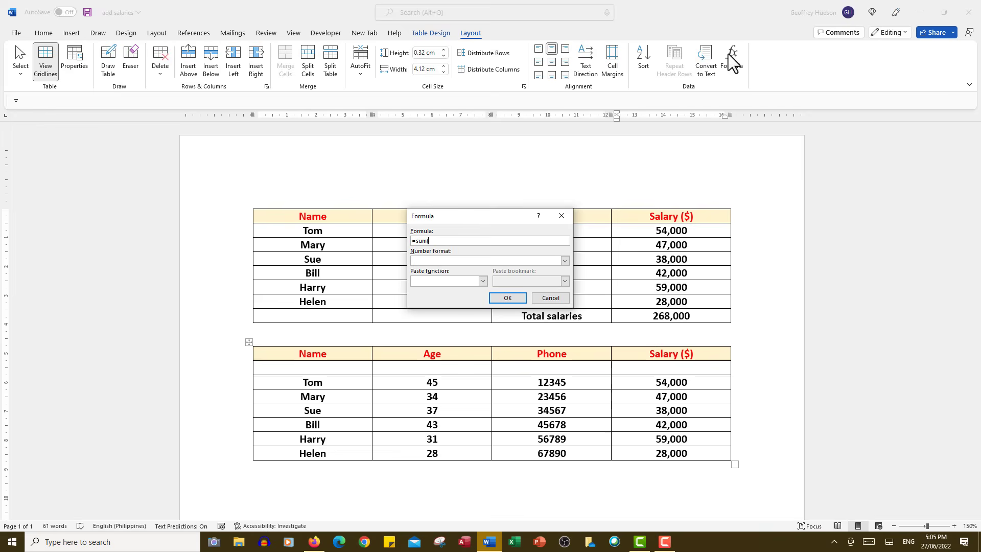
pyautogui.write('below)')
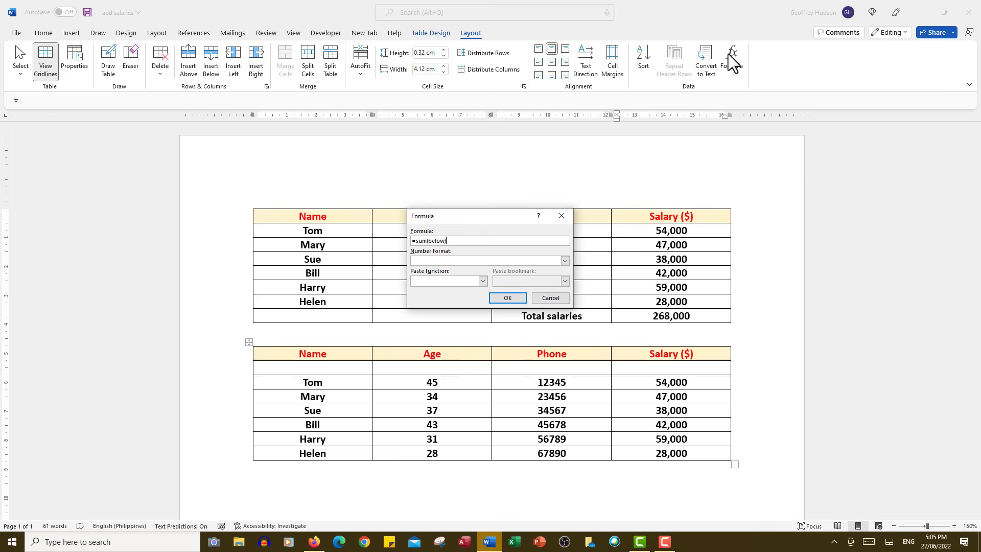
pyautogui.click(507, 297)
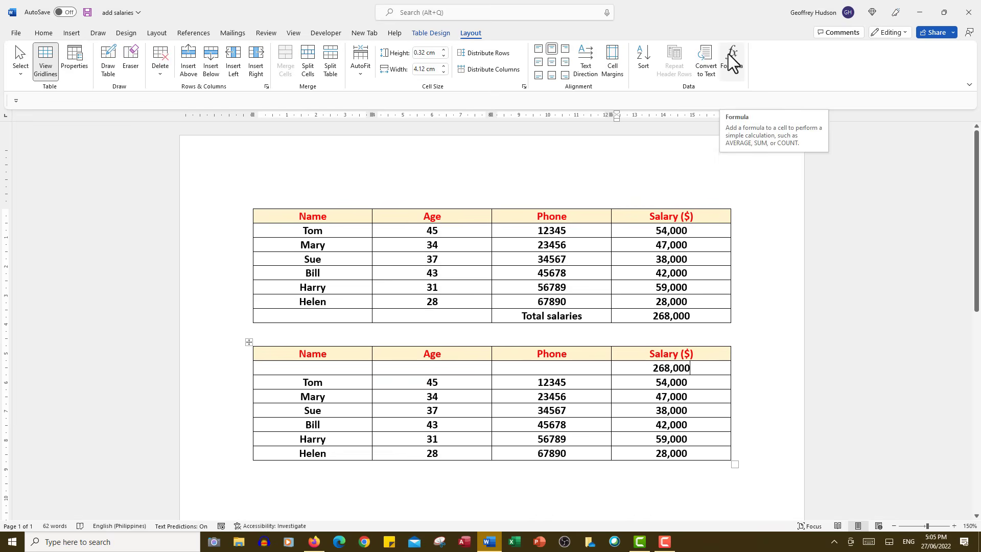
pyautogui.moveTo(725, 137)
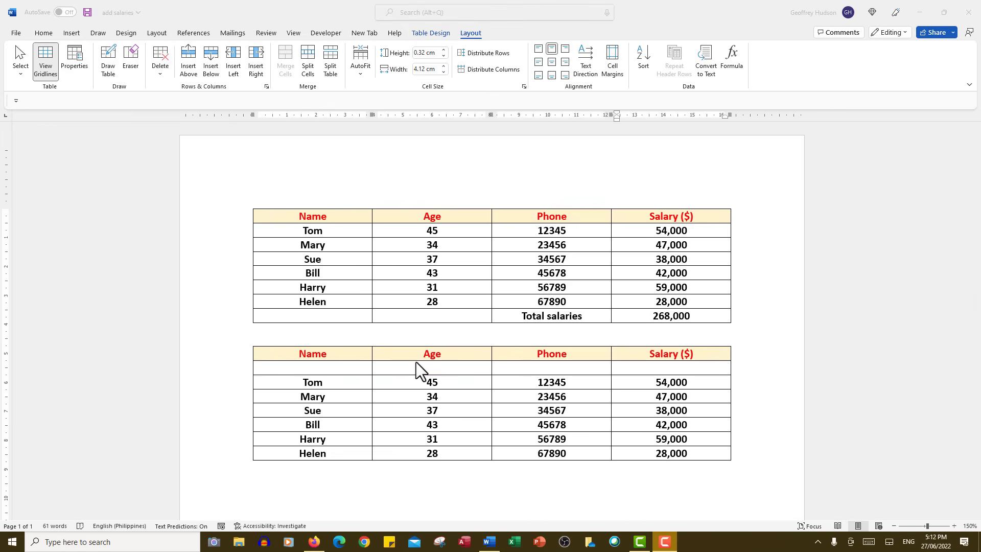
# Step: Paste the SUM function and complete =SUM(BELOW) in the blank Salary ($) cell
pyautogui.click(665, 368)
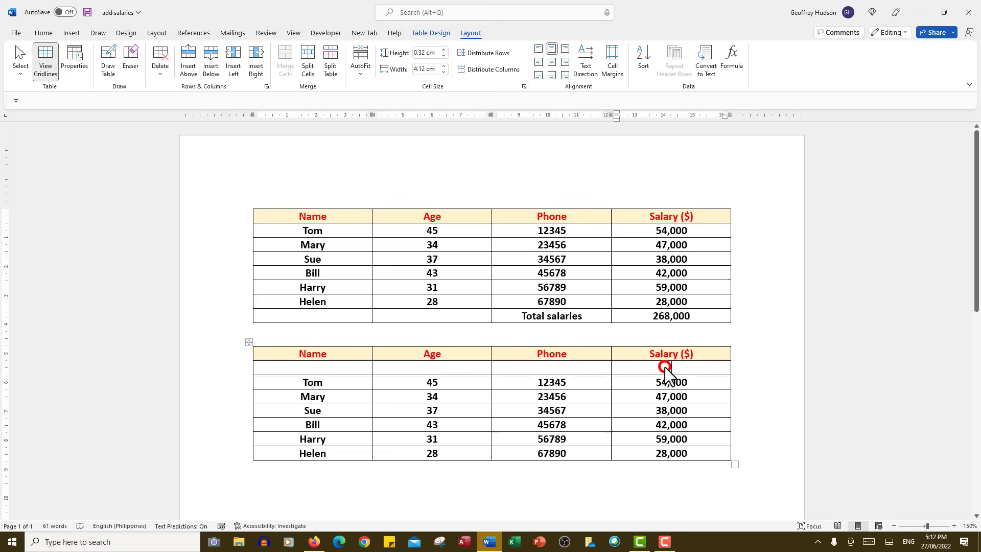
pyautogui.moveTo(732, 60)
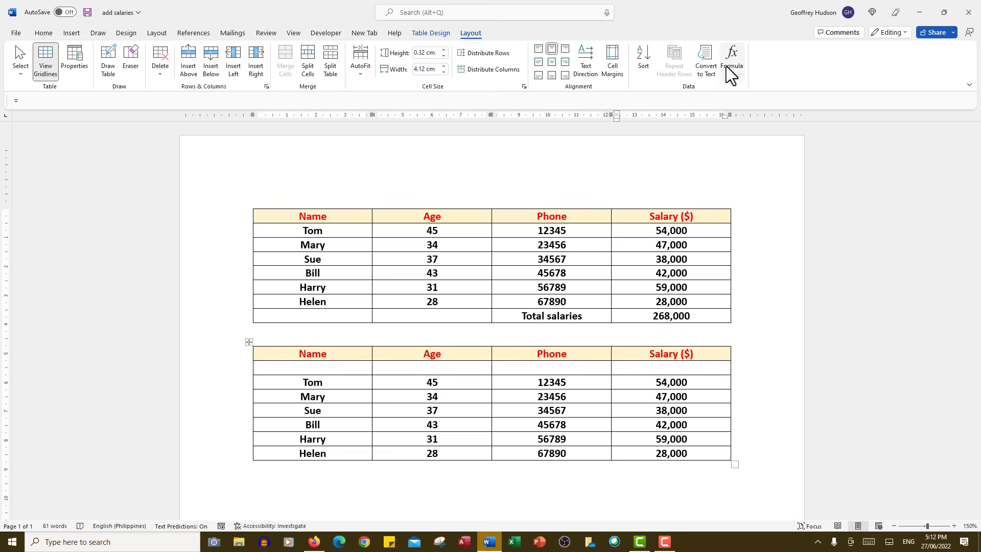
pyautogui.click(733, 59)
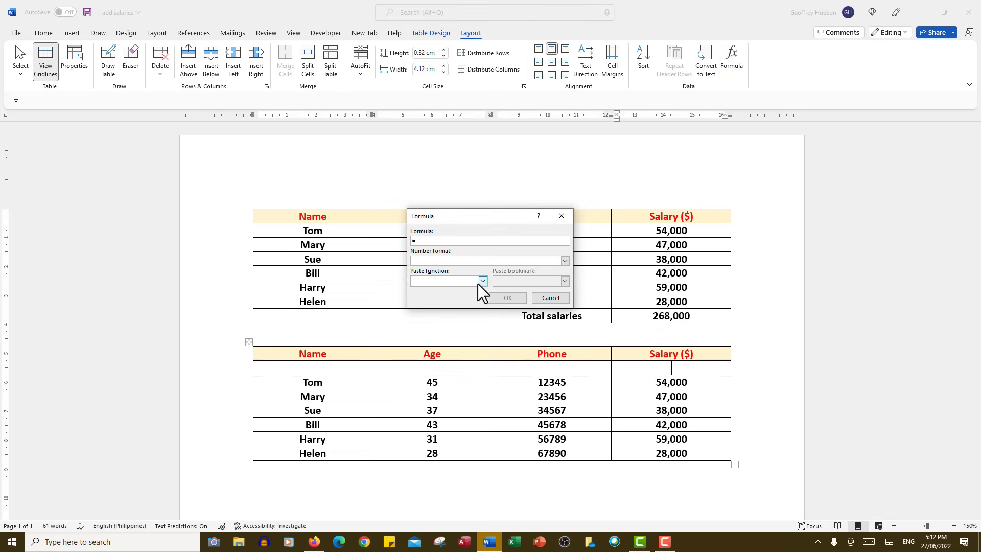
pyautogui.click(483, 281)
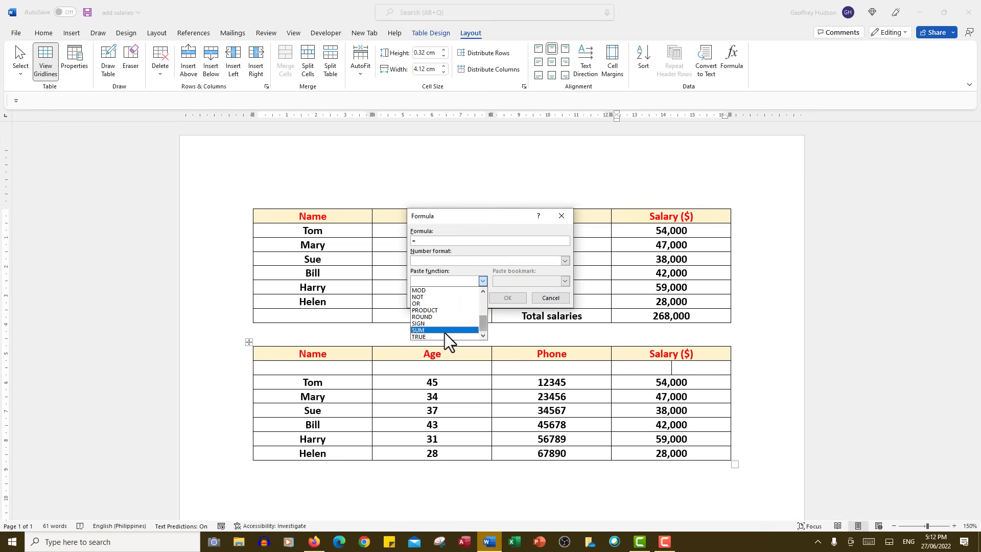
pyautogui.click(418, 330)
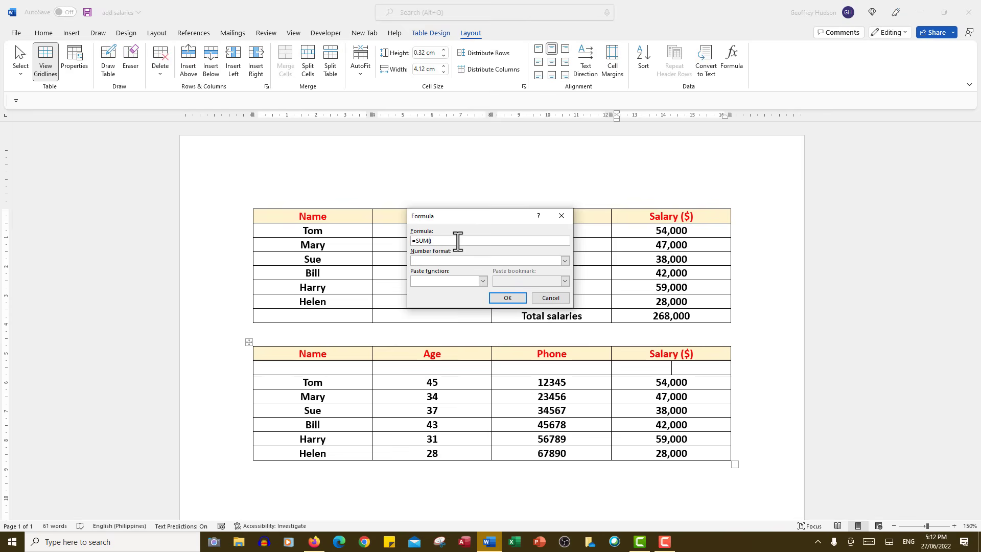
pyautogui.write('belo')
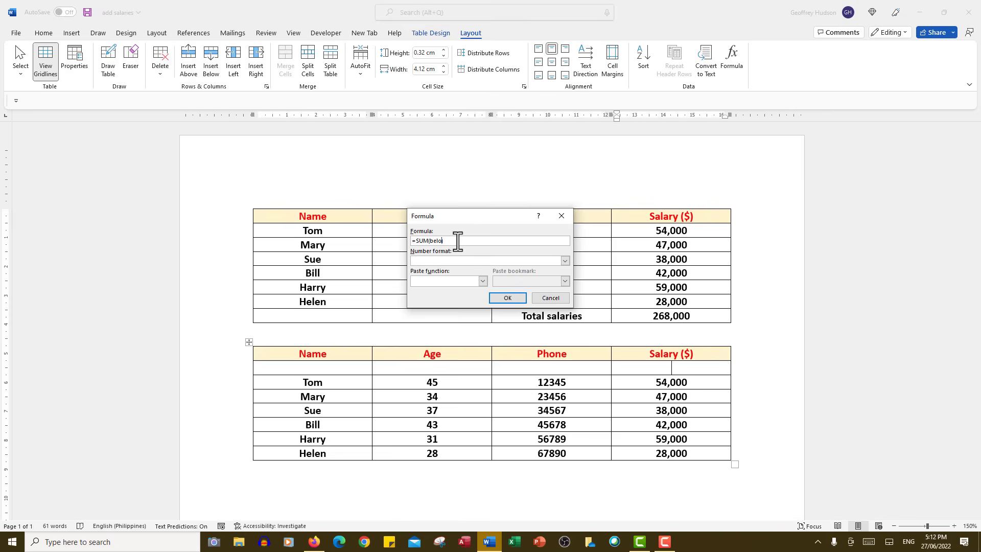
pyautogui.click(507, 297)
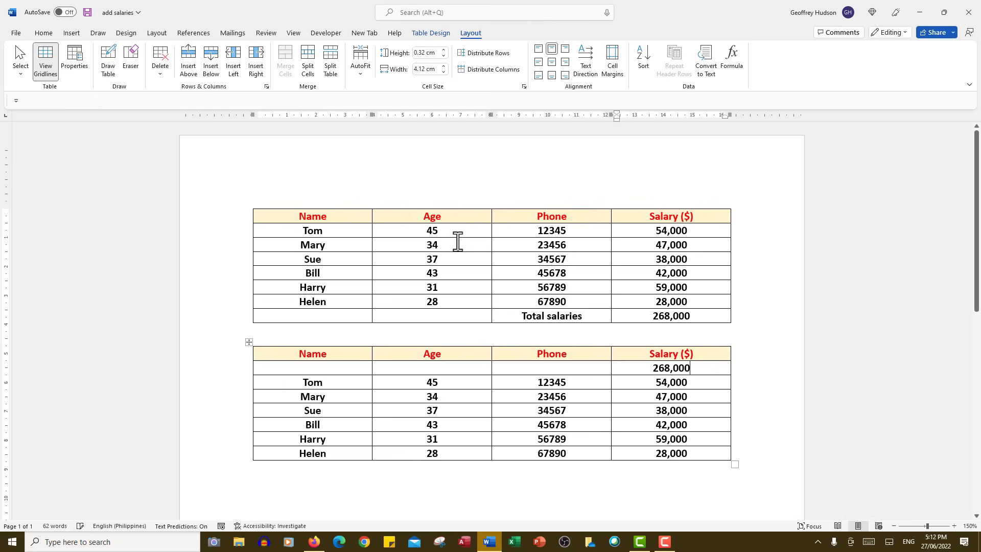
pyautogui.moveTo(569, 326)
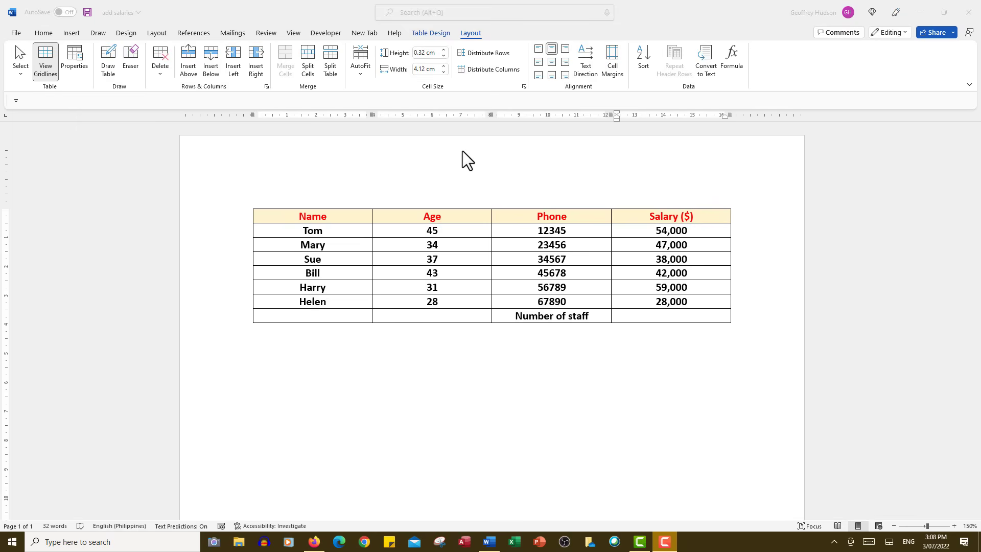
pyautogui.moveTo(670, 299)
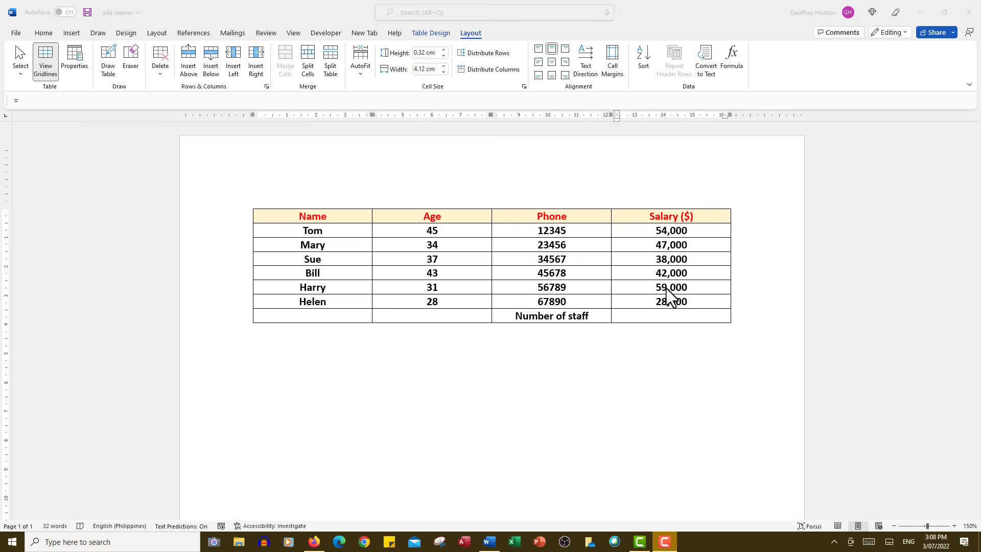
# Step: Replace the suggested formula with =COUNT(ABOVE) beside Number of staff, giving 6
pyautogui.click(671, 315)
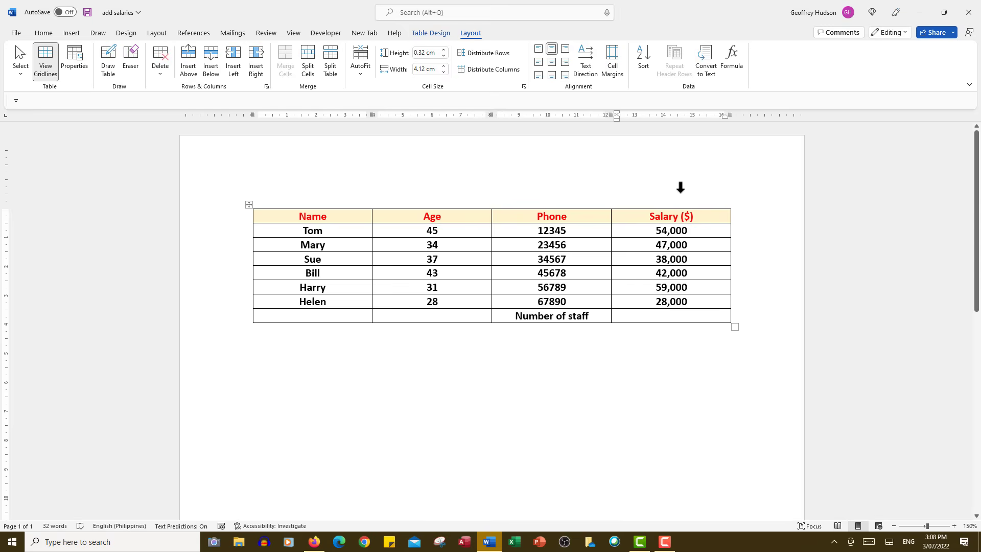
pyautogui.rightClick(731, 56)
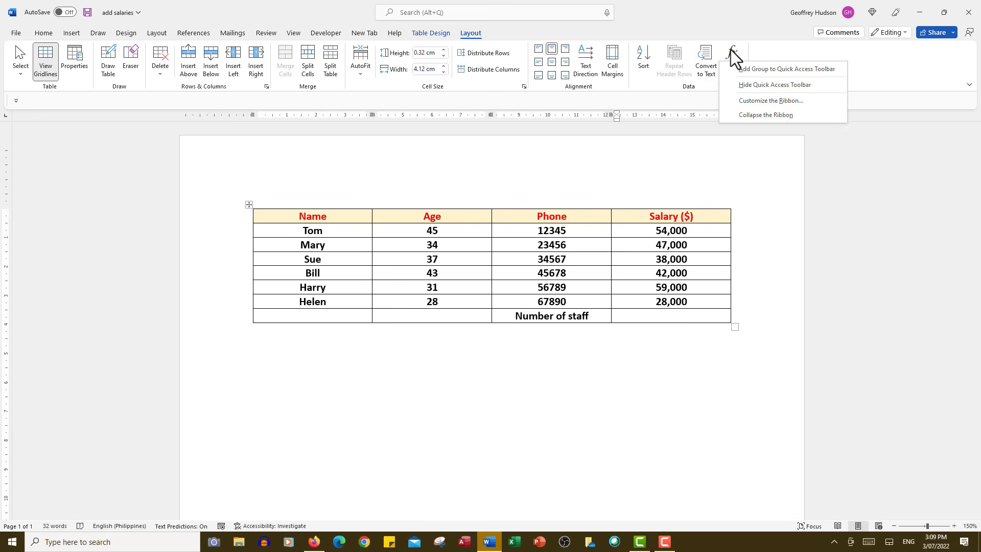
pyautogui.click(731, 61)
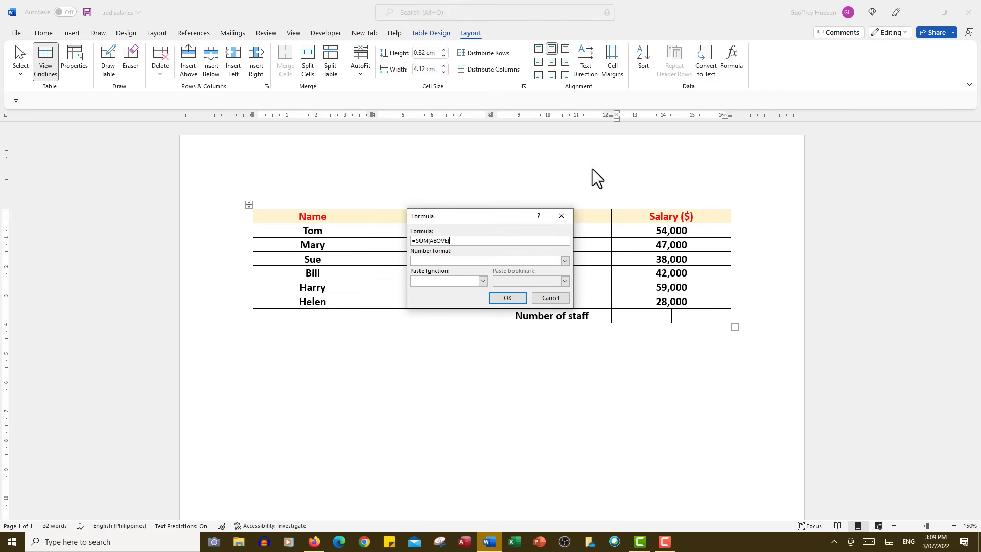
pyautogui.moveTo(460, 244)
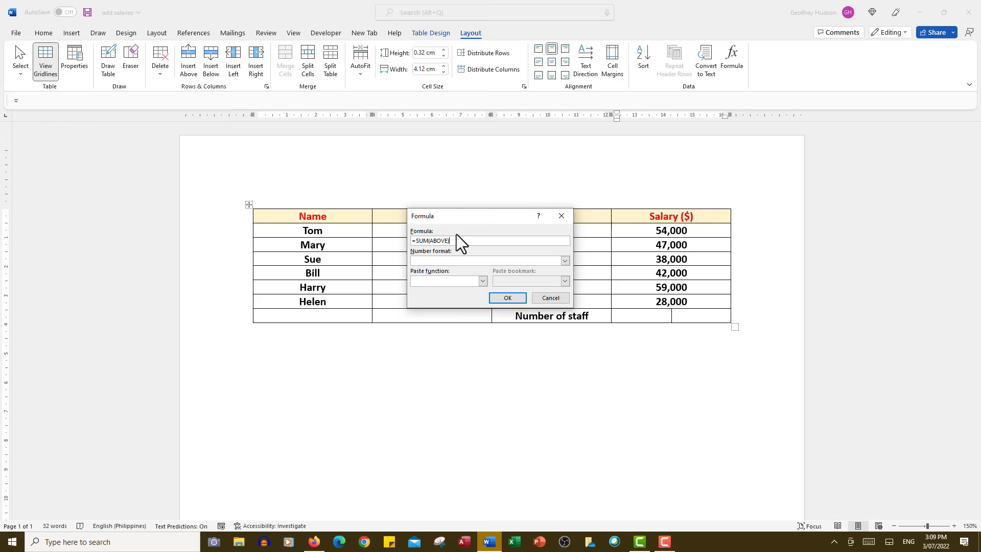
pyautogui.press('BackSpace')
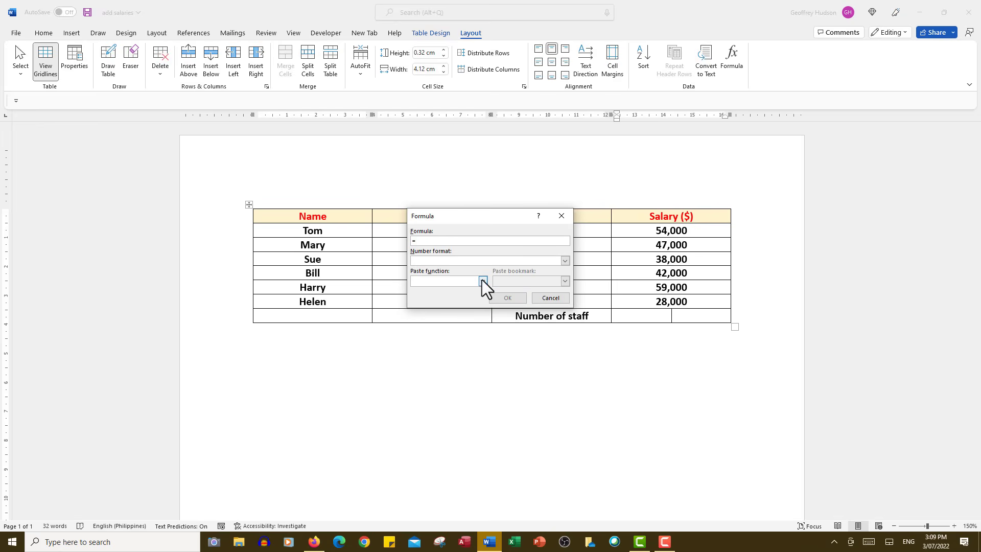
pyautogui.click(482, 281)
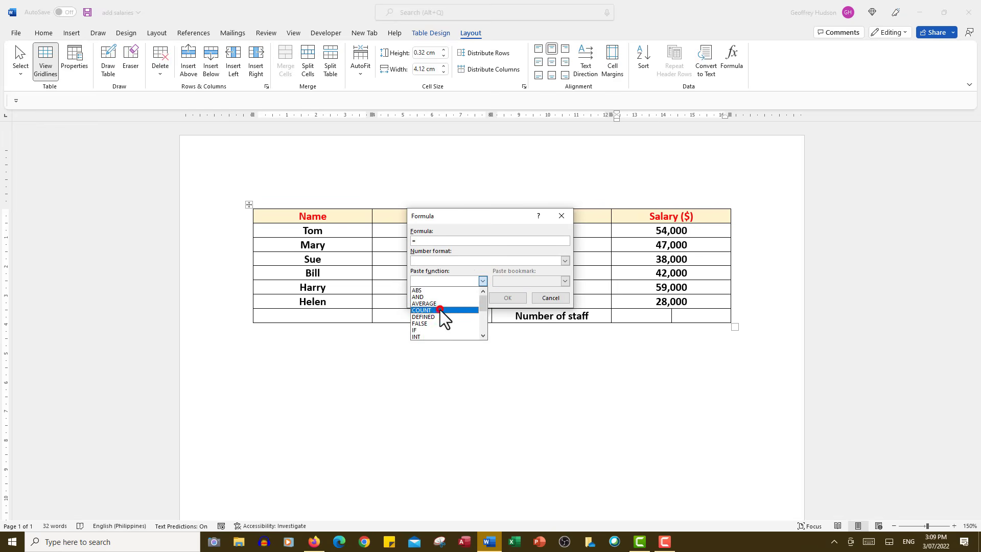
pyautogui.click(421, 309)
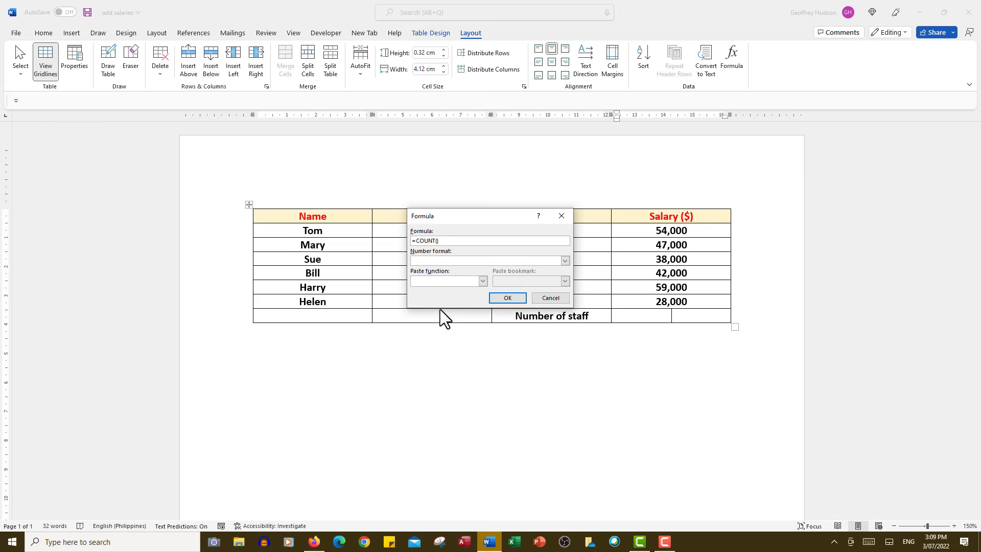
pyautogui.write('abov')
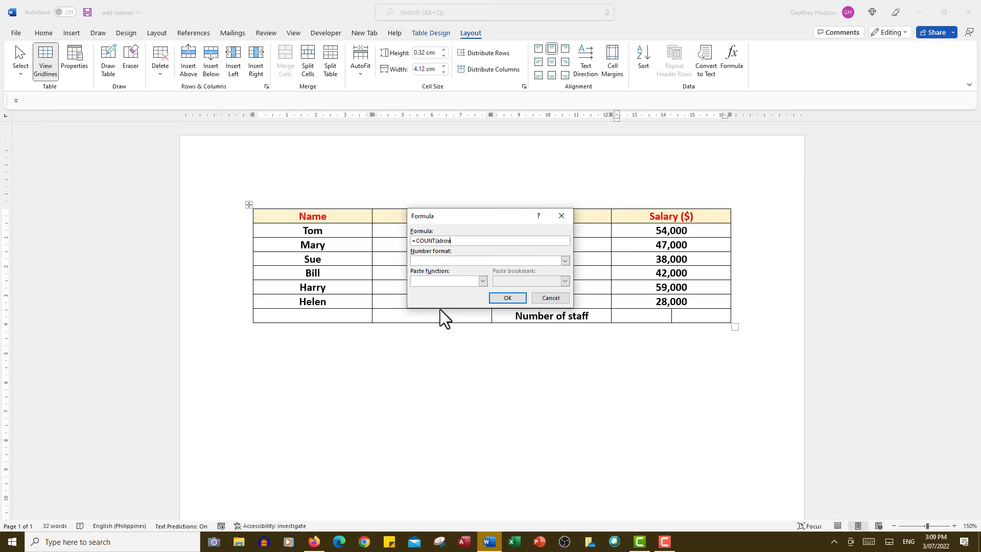
pyautogui.click(507, 297)
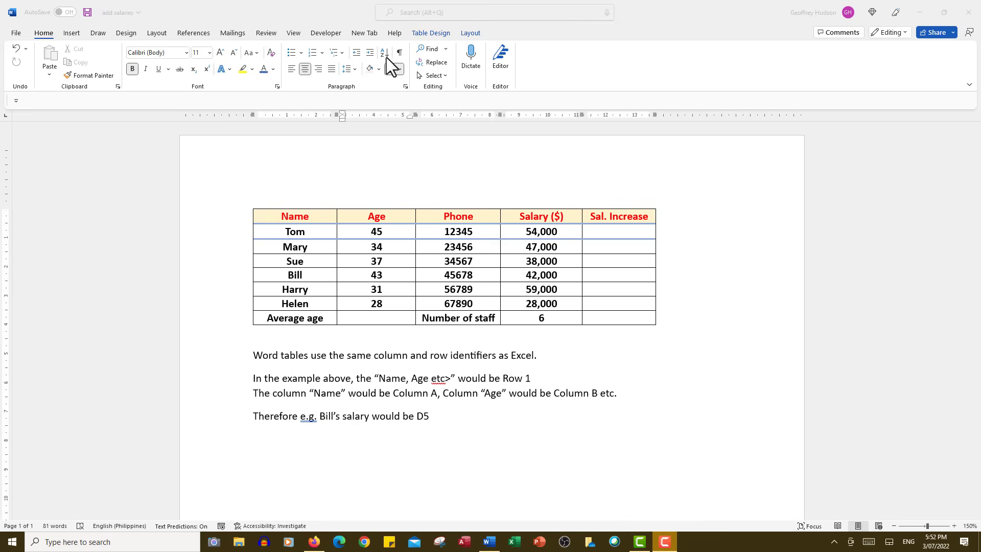
pyautogui.moveTo(475, 295)
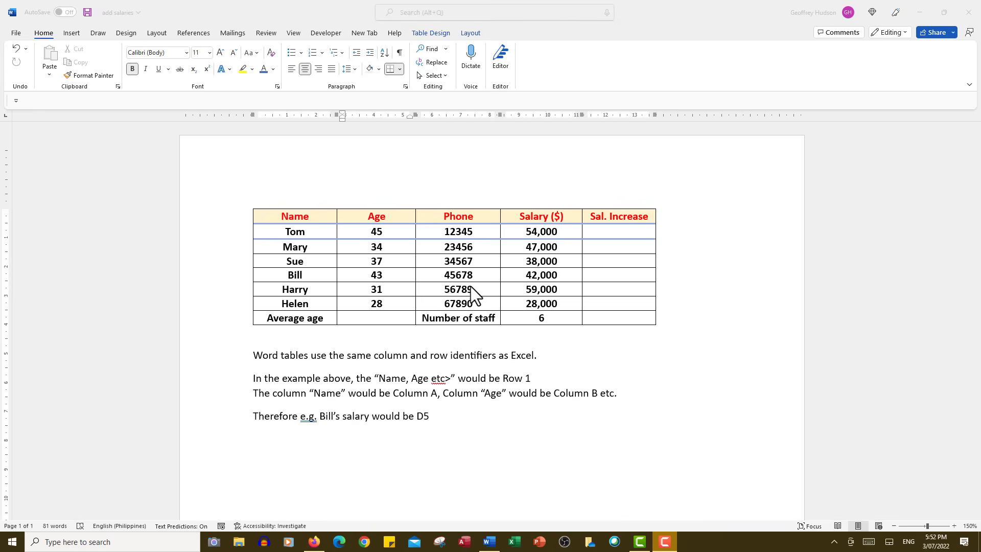
# Step: Insert =AVERAGE(ABOVE) in the cell beside Average age, giving 36.33
pyautogui.click(376, 317)
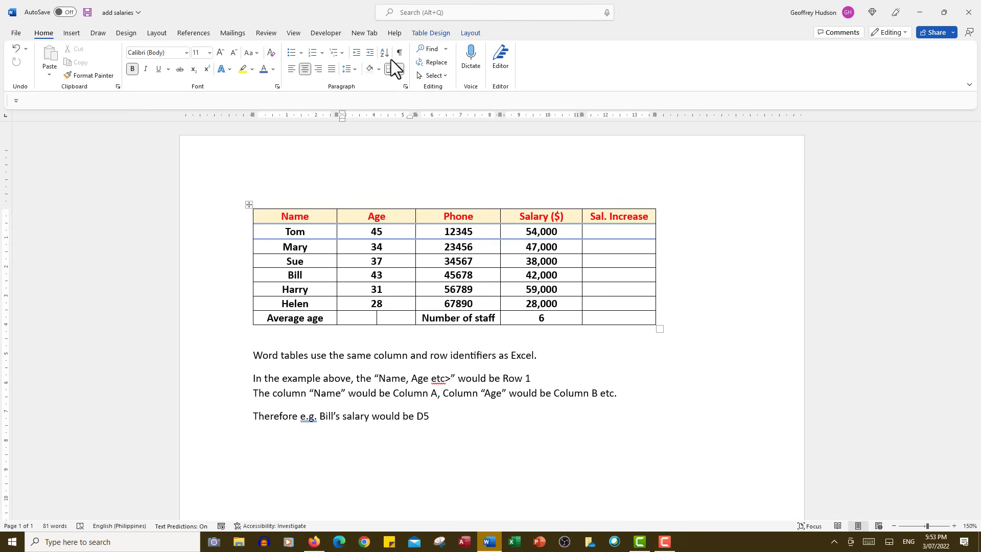
pyautogui.click(470, 32)
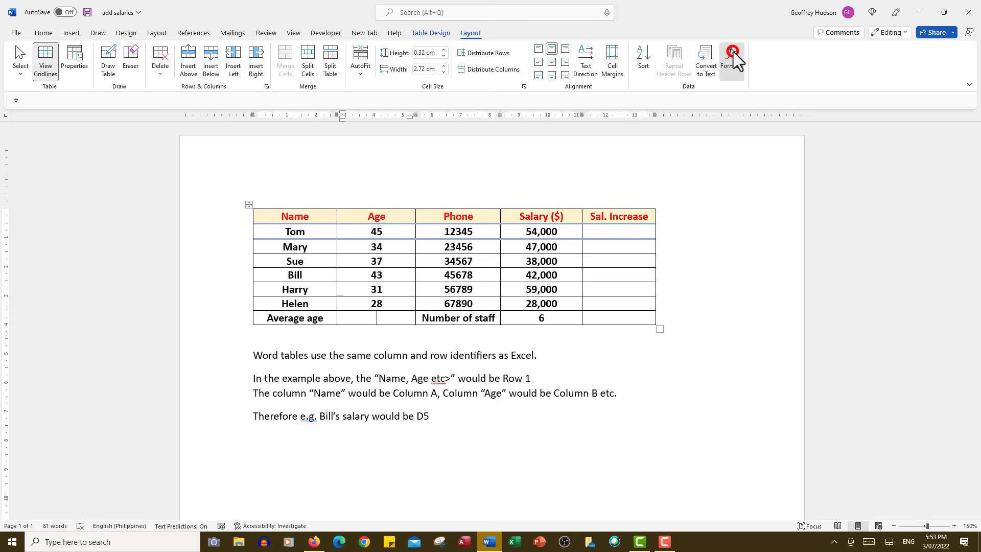
pyautogui.click(733, 56)
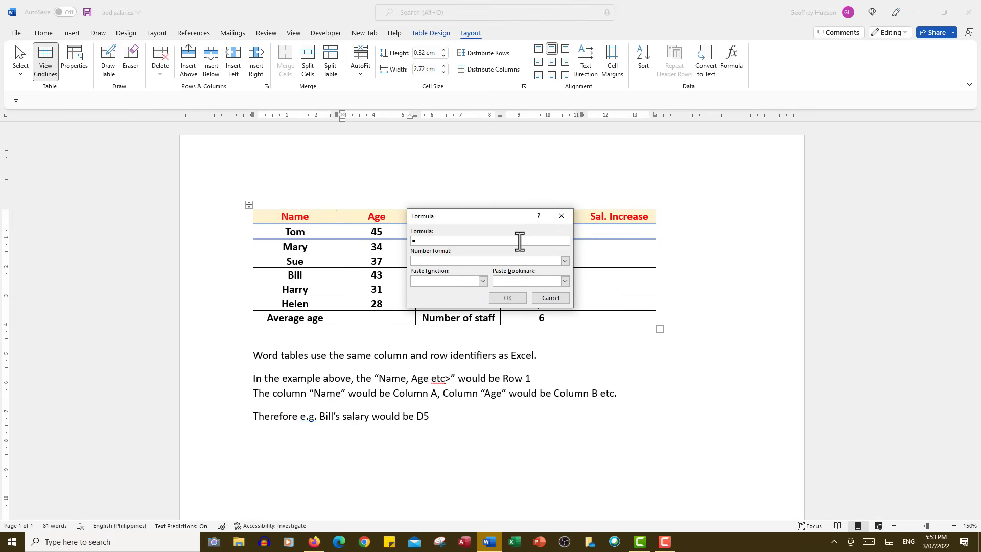
pyautogui.click(482, 281)
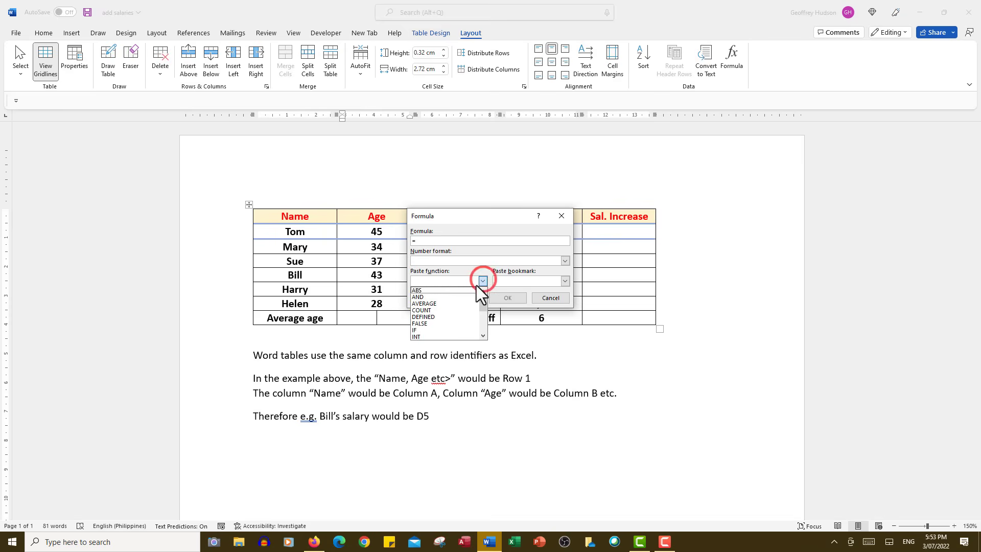
pyautogui.click(425, 303)
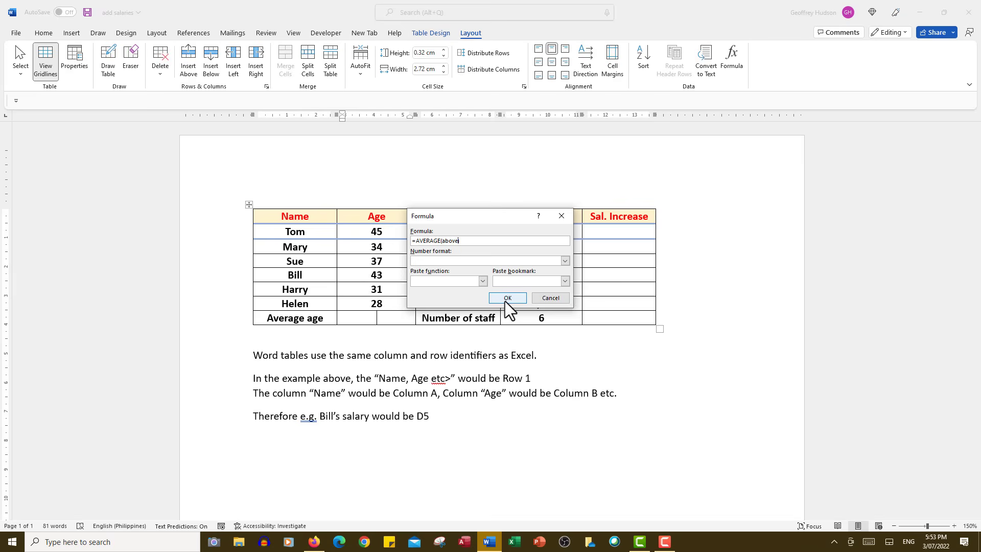
pyautogui.moveTo(506, 310)
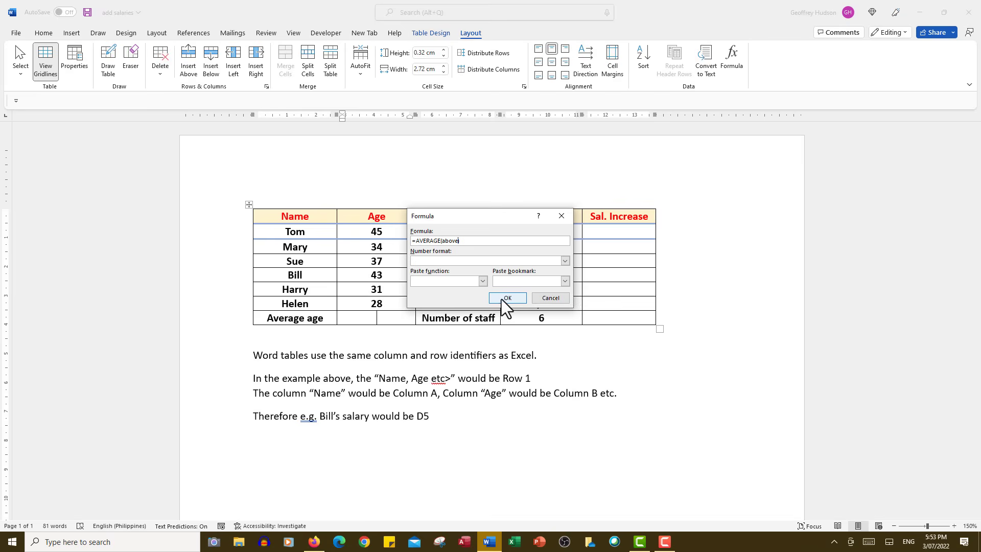
pyautogui.click(507, 298)
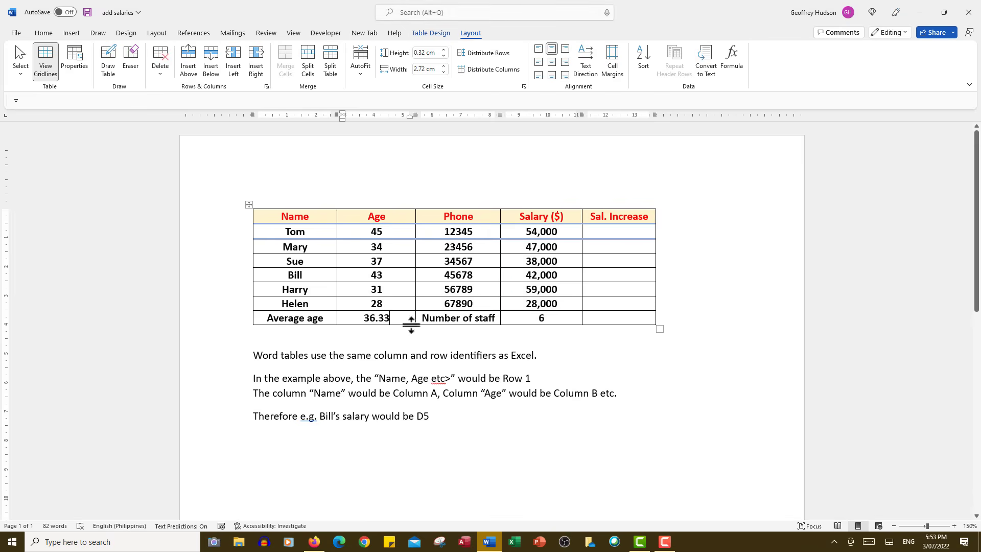
pyautogui.moveTo(391, 317)
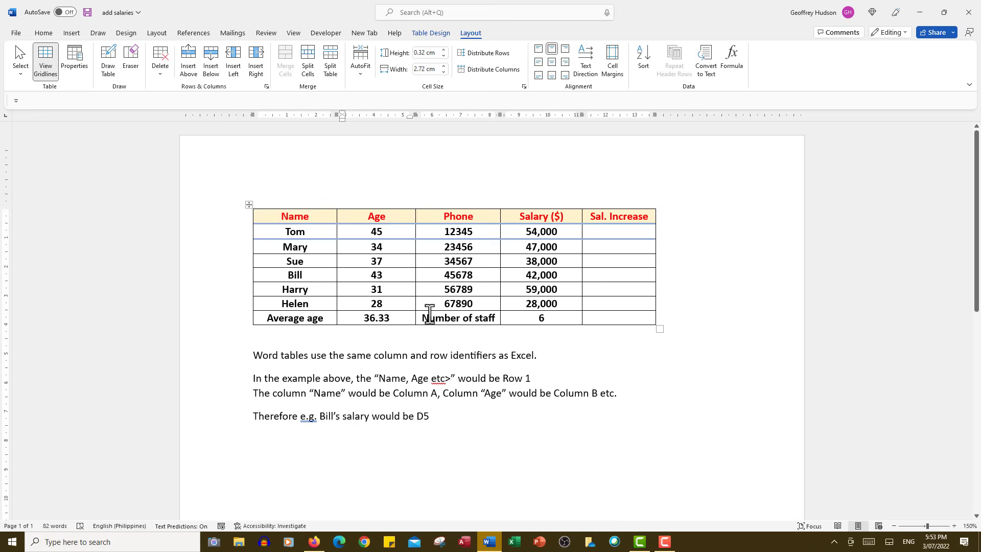
pyautogui.moveTo(303, 356)
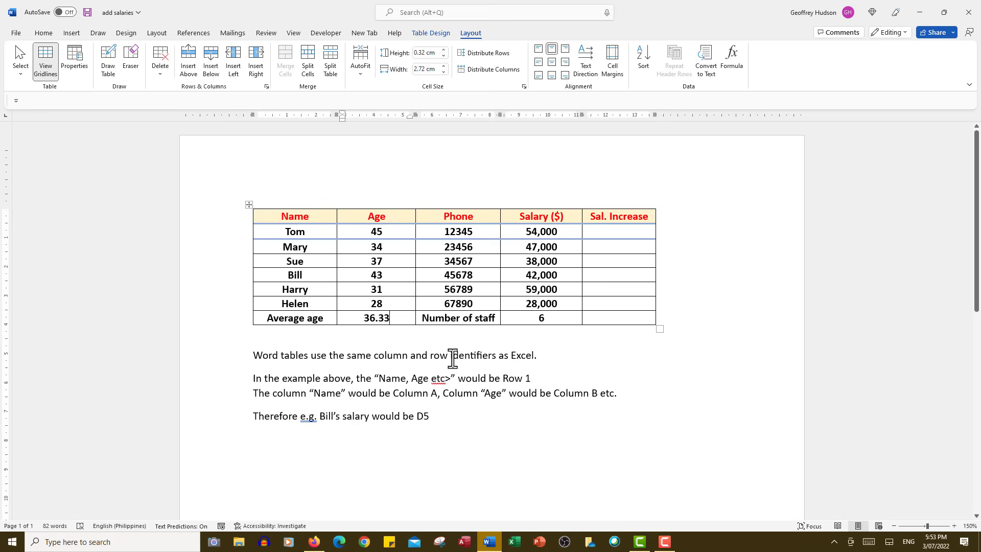
pyautogui.moveTo(532, 361)
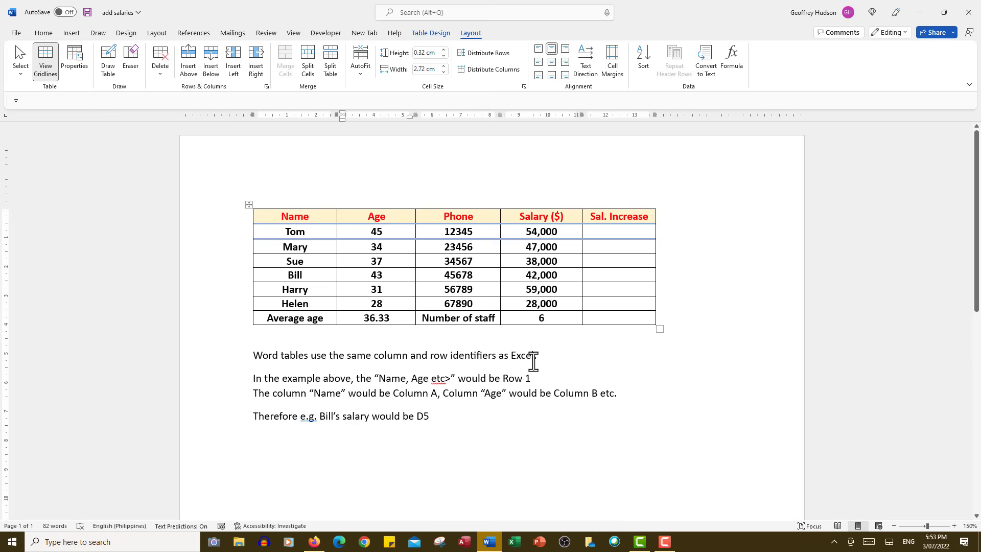
pyautogui.moveTo(325, 380)
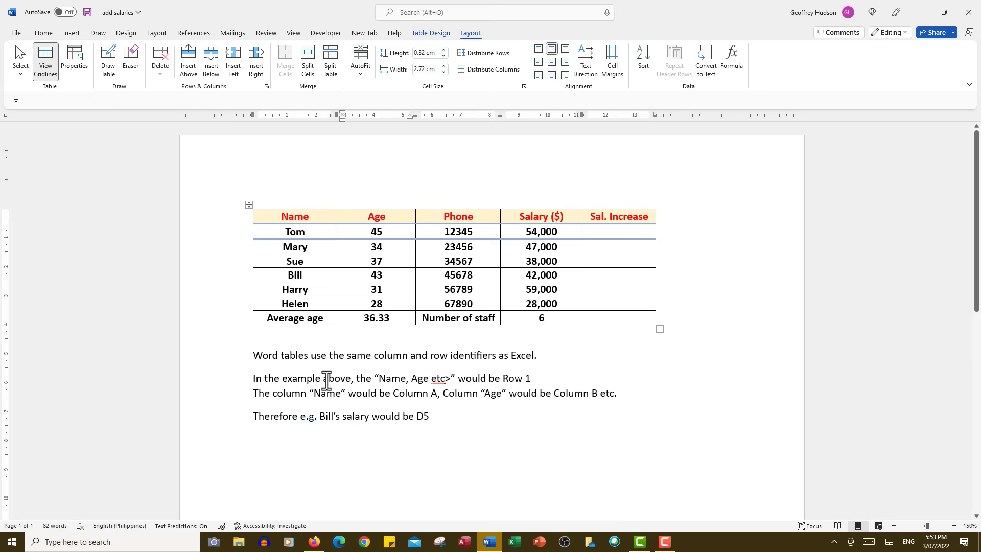
pyautogui.moveTo(418, 380)
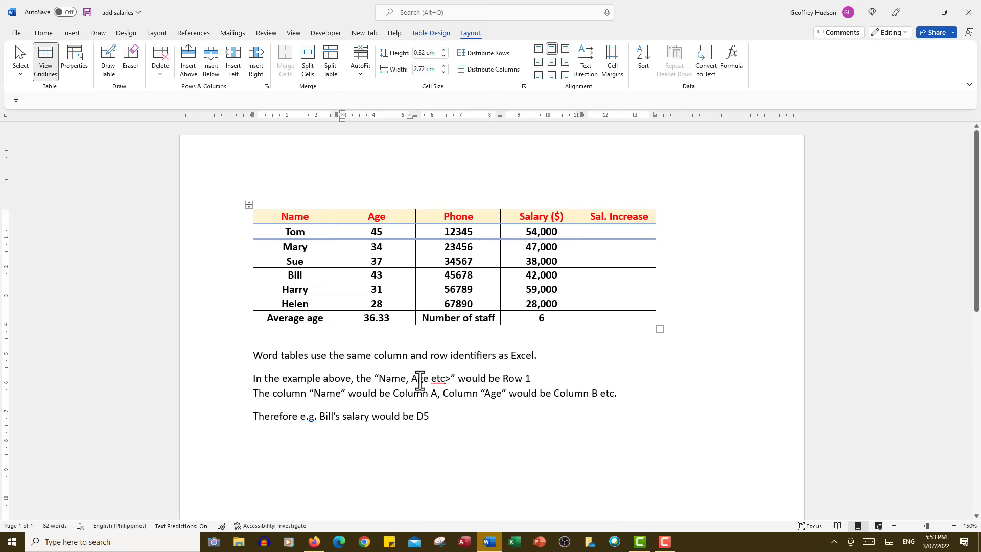
pyautogui.moveTo(291, 214)
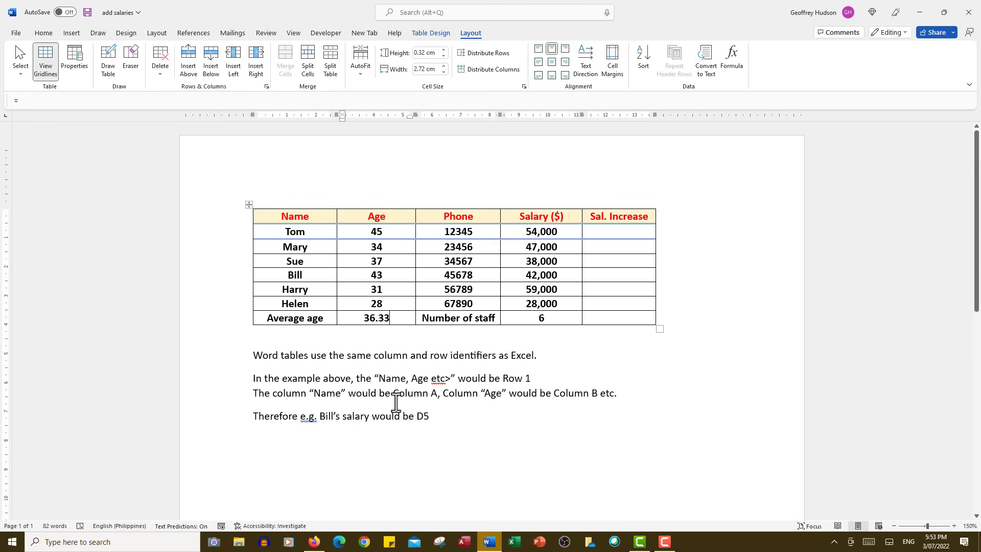
pyautogui.moveTo(460, 407)
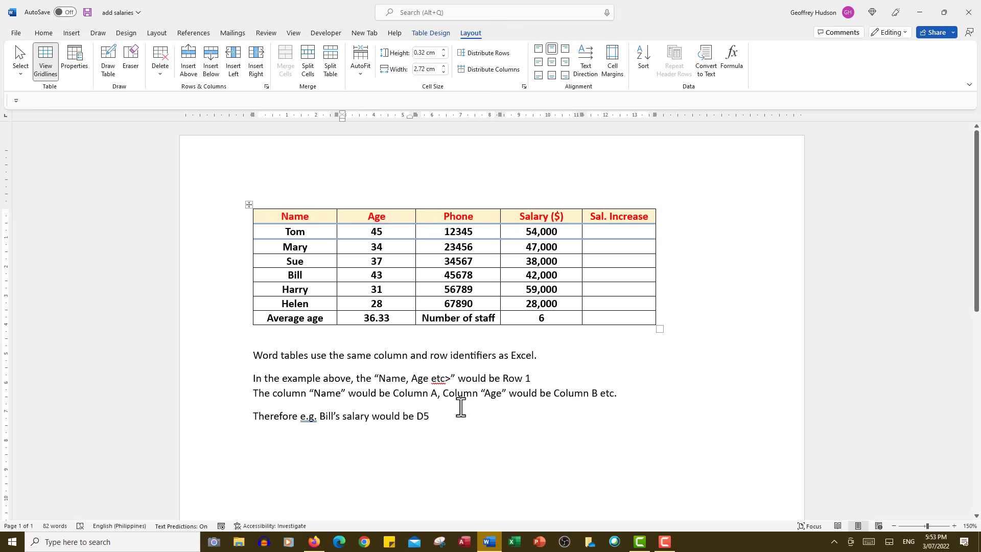
pyautogui.moveTo(316, 416)
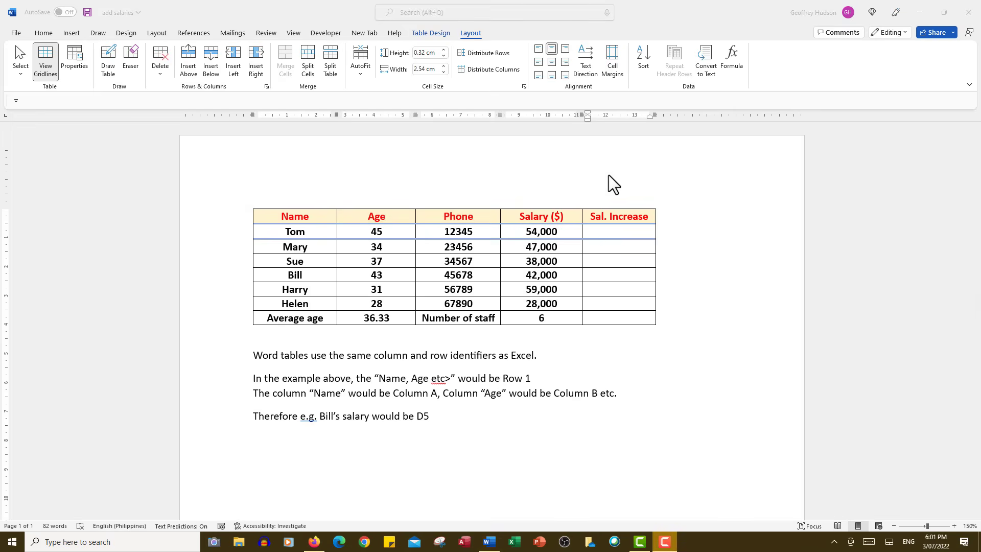
pyautogui.moveTo(609, 187)
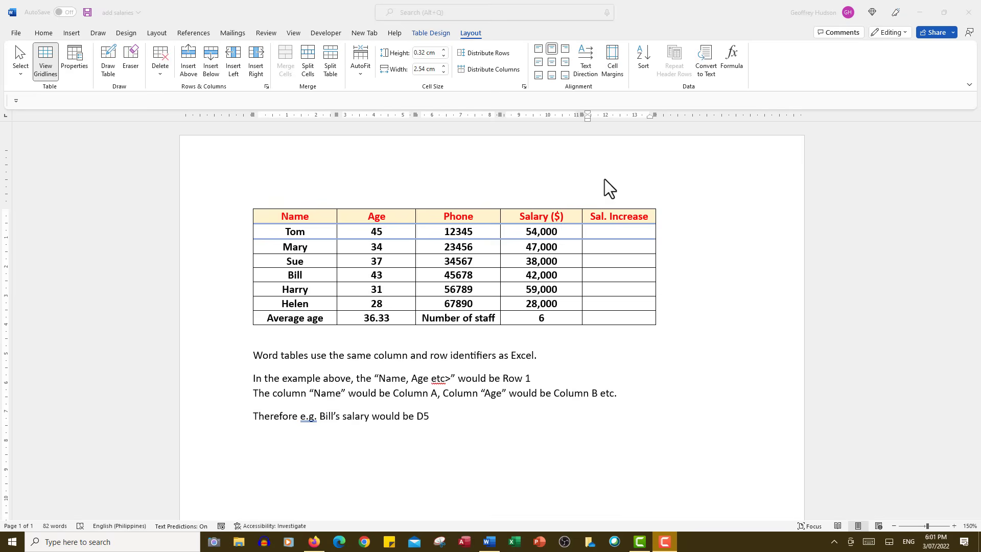
pyautogui.moveTo(617, 240)
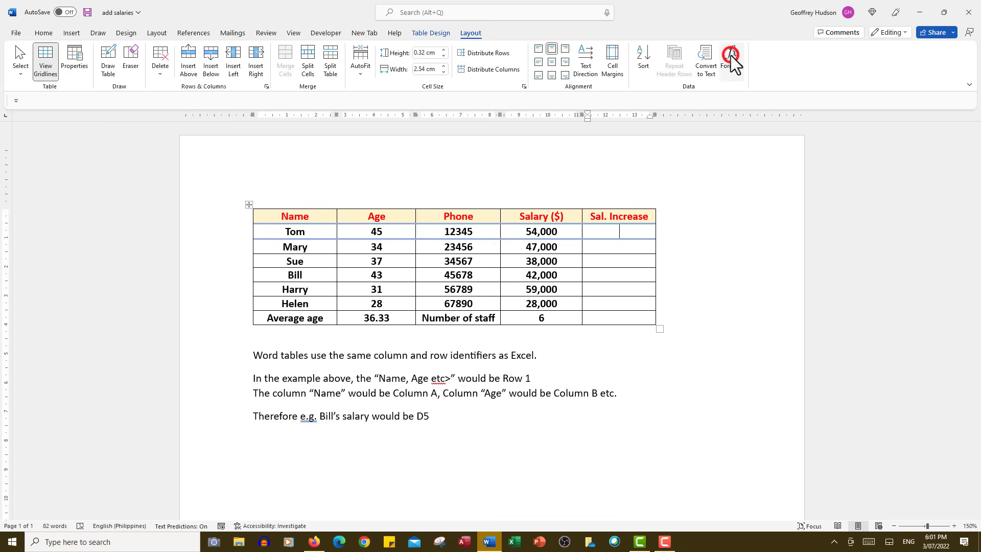
# Step: Enter =PRODUCT(d2,10%) in Tom's Sal. Increase cell, giving 5,400
pyautogui.click(731, 56)
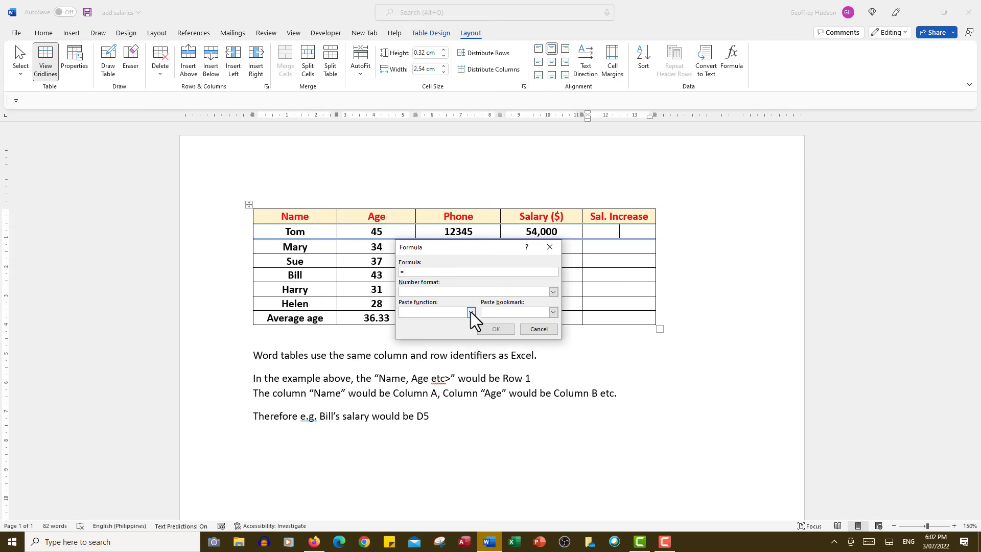
pyautogui.click(470, 312)
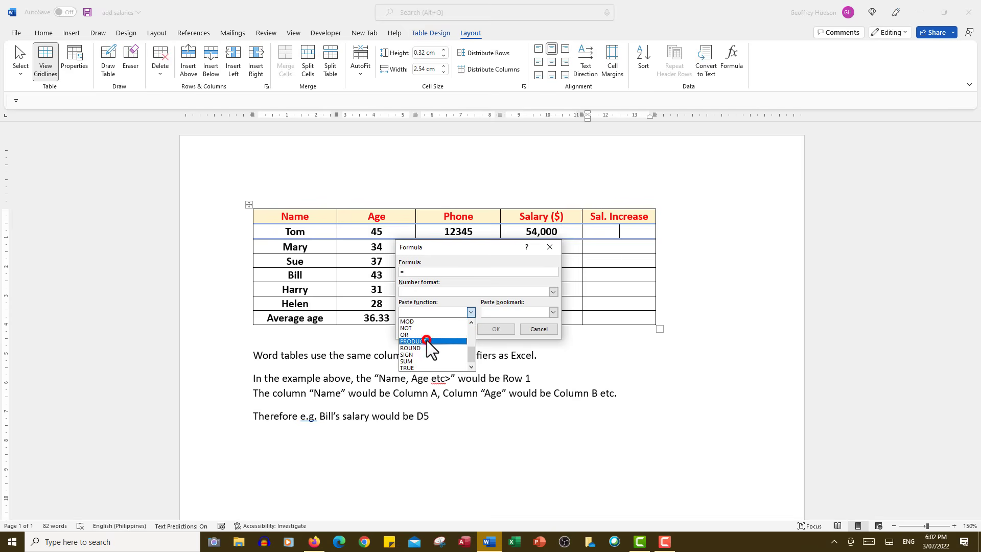
pyautogui.click(412, 341)
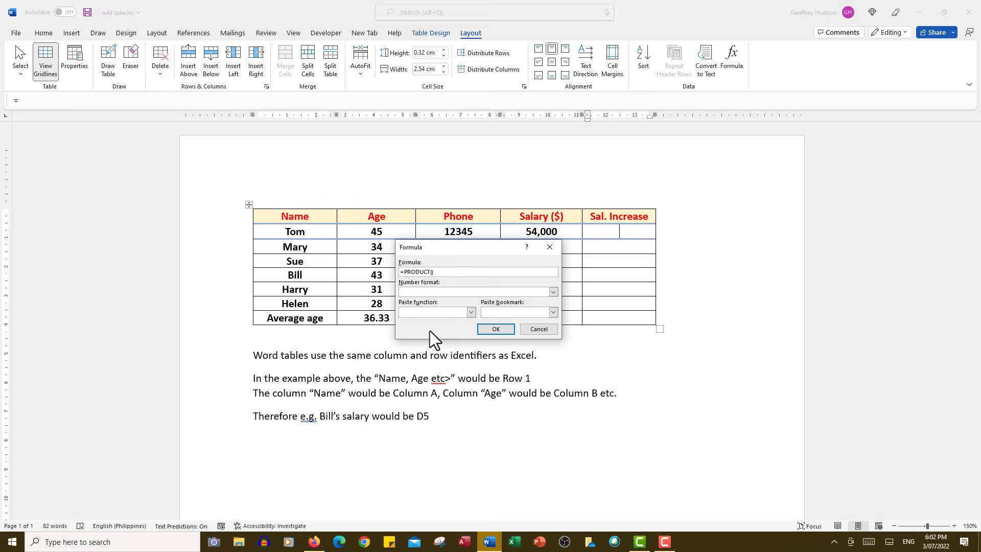
pyautogui.moveTo(538, 290)
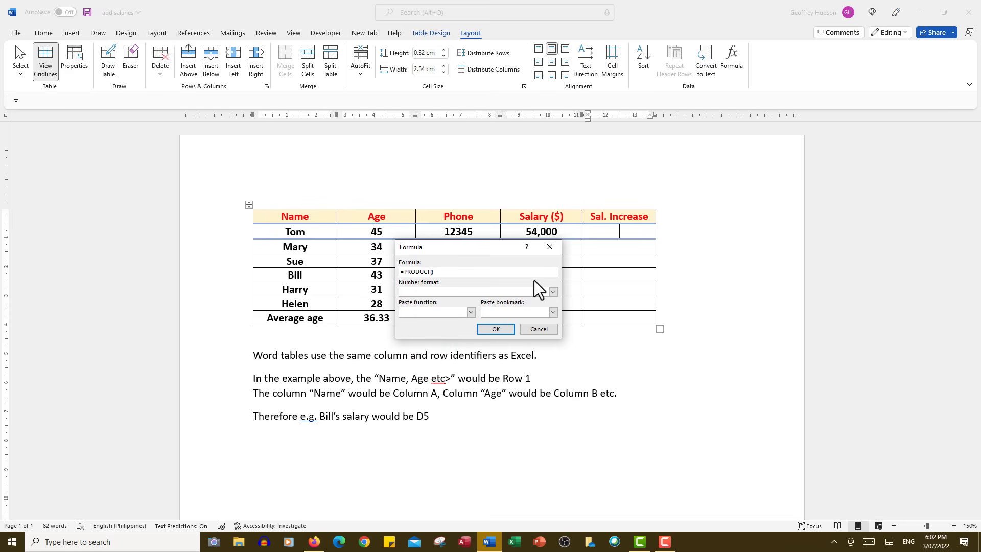
pyautogui.moveTo(553, 242)
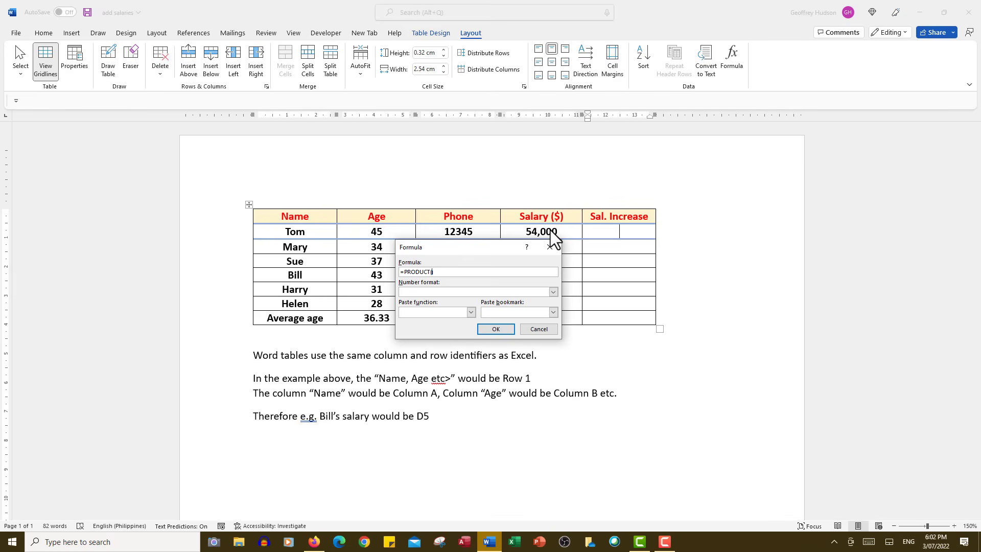
pyautogui.write('(')
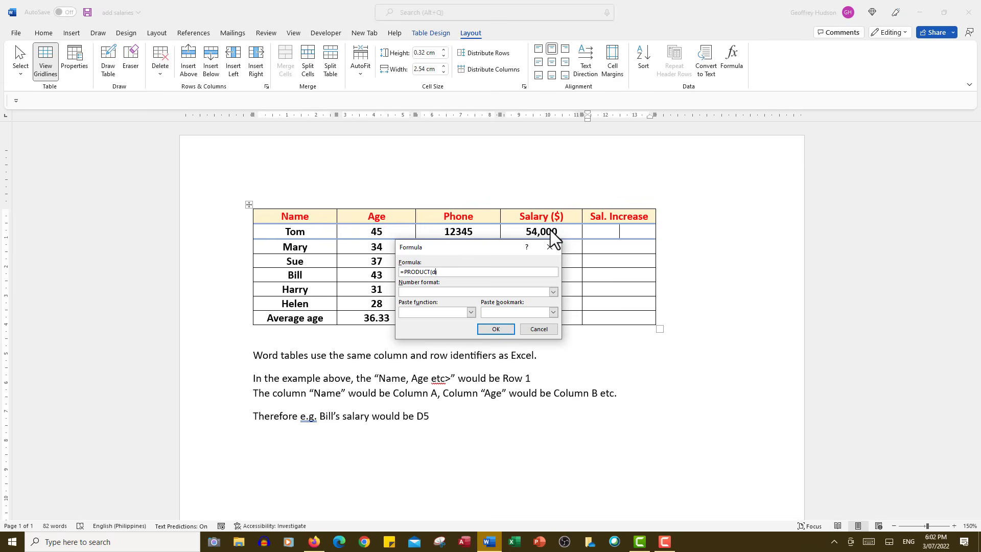
pyautogui.write('d2,')
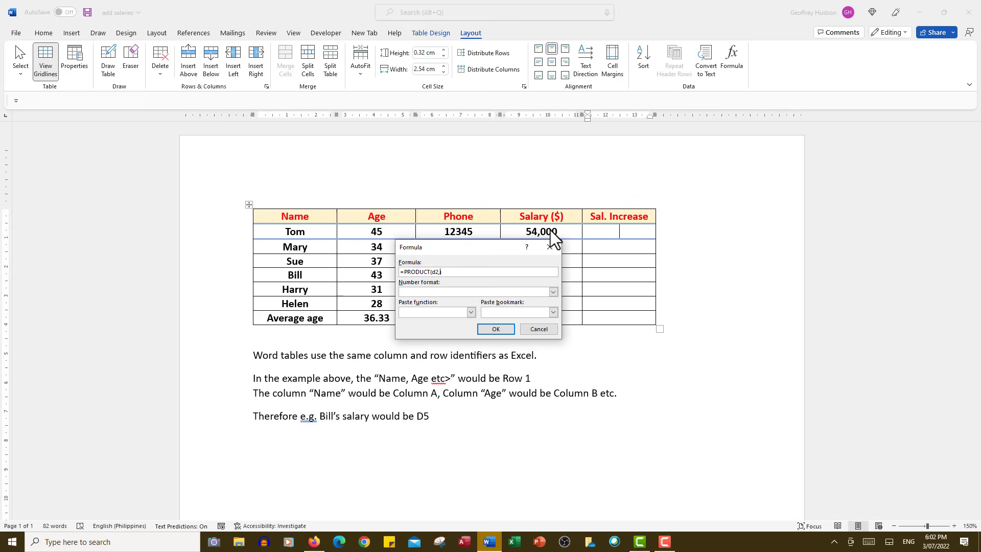
pyautogui.write('10)')
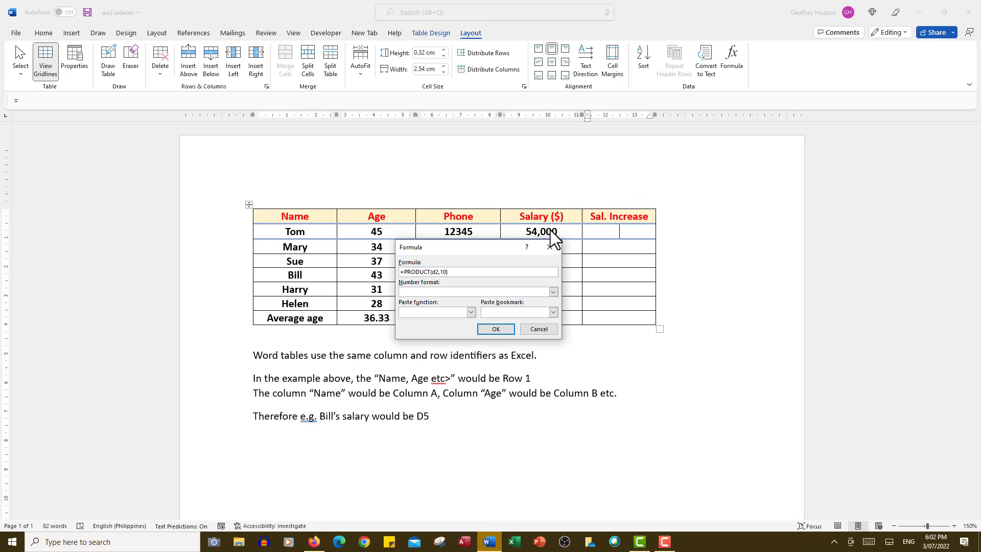
pyautogui.write('%')
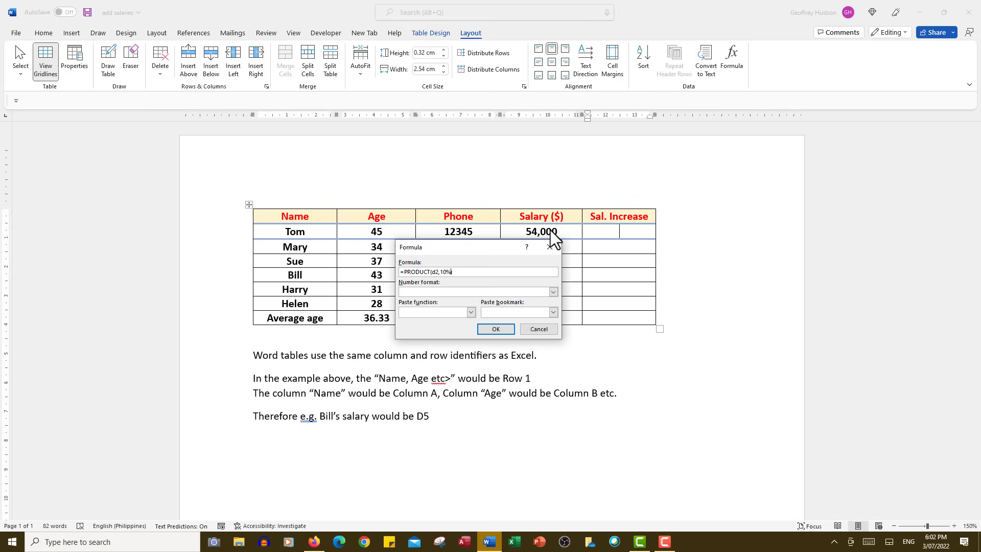
pyautogui.click(495, 329)
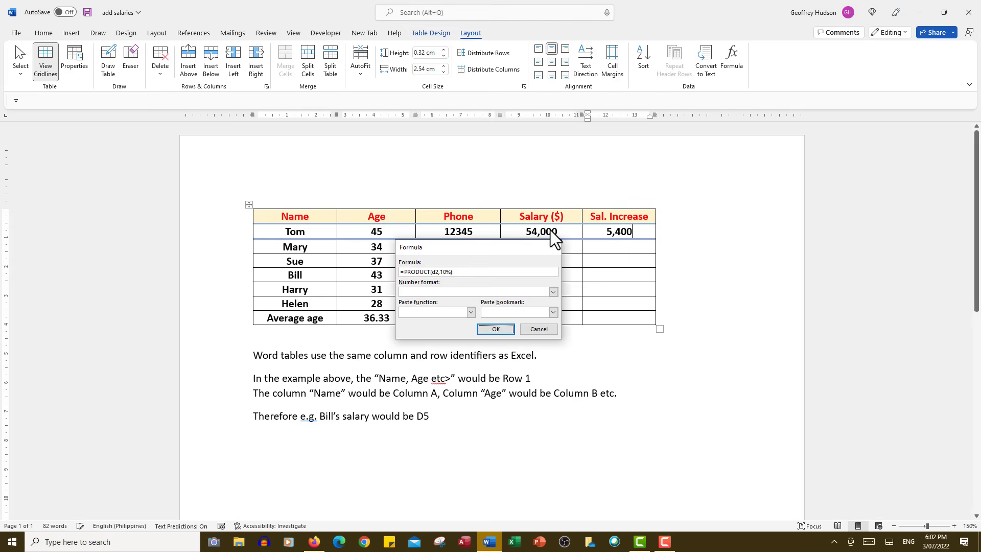
pyautogui.click(496, 329)
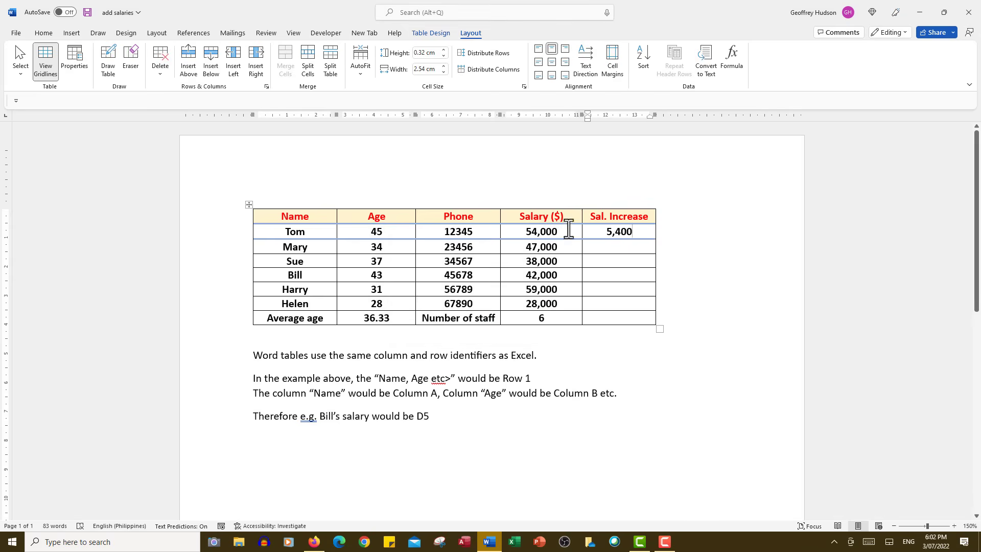
pyautogui.moveTo(554, 310)
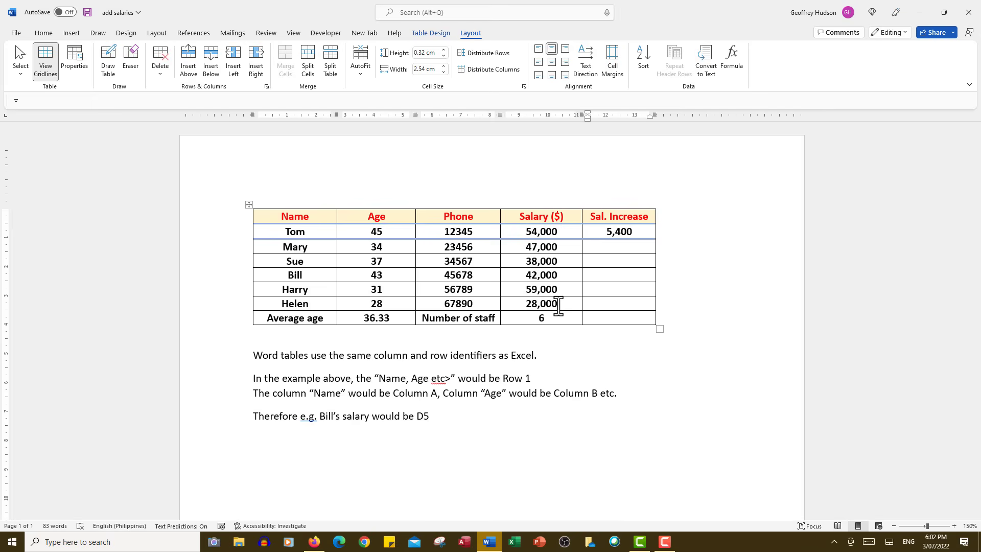
pyautogui.click(633, 231)
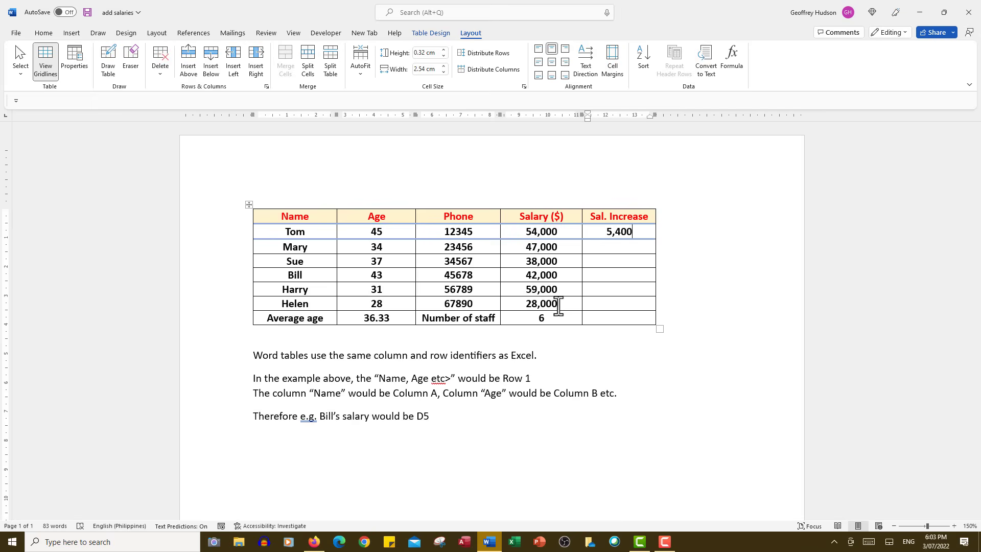